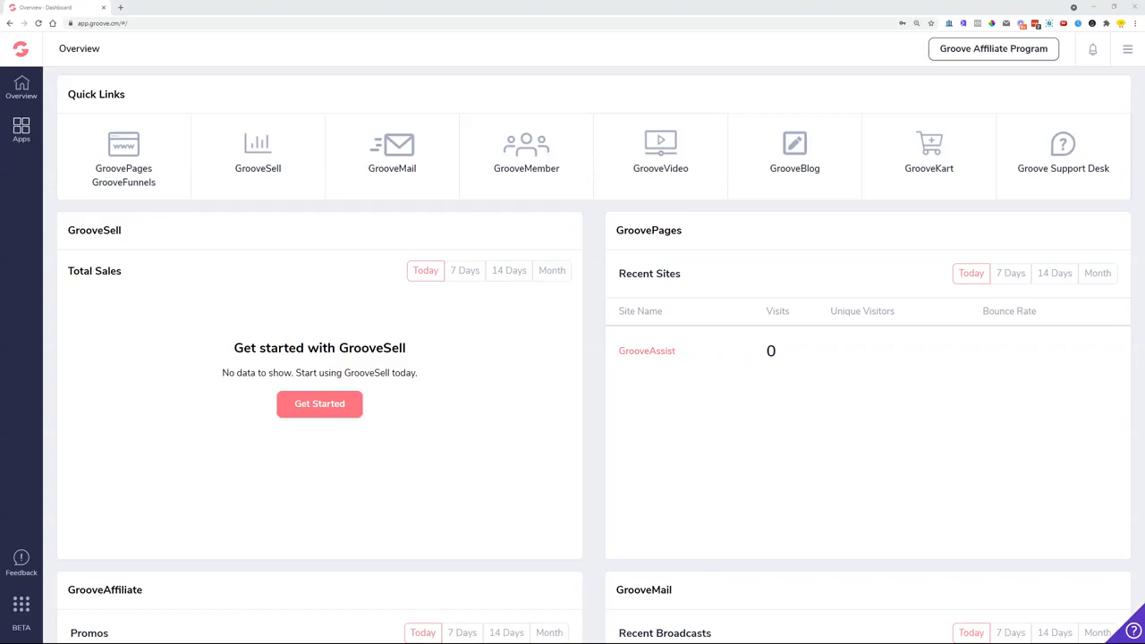
{"action": "mouse_move", "coordinate": [1081, 371]}
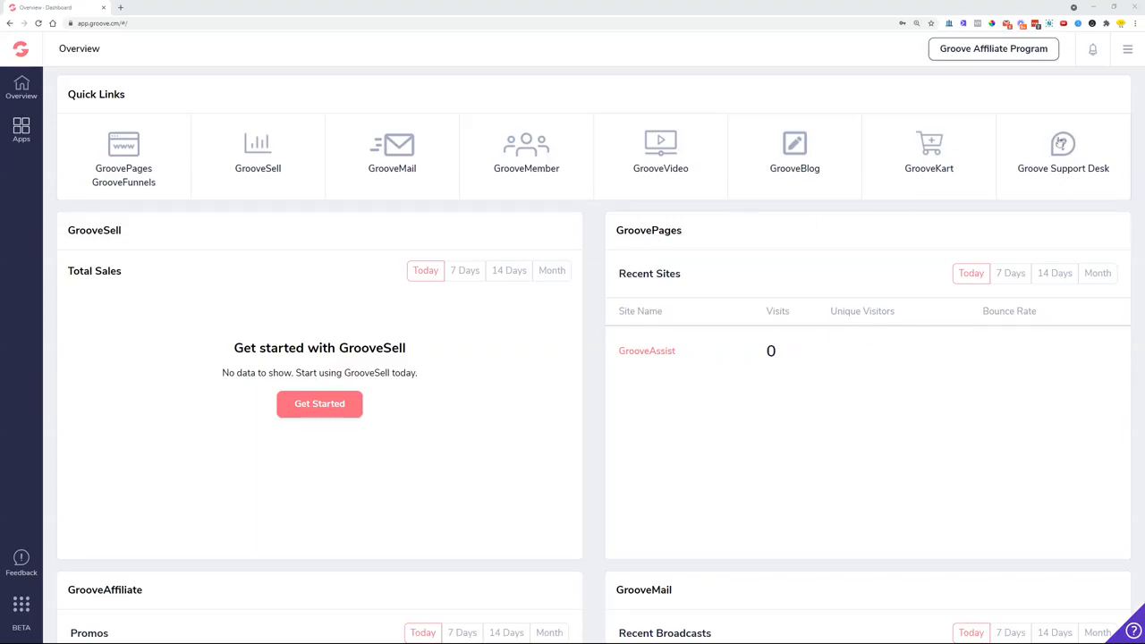
- Open the account menu with the hamburger icon at the top right of the Groove dashboard
{"action": "left_click", "coordinate": [1127, 49]}
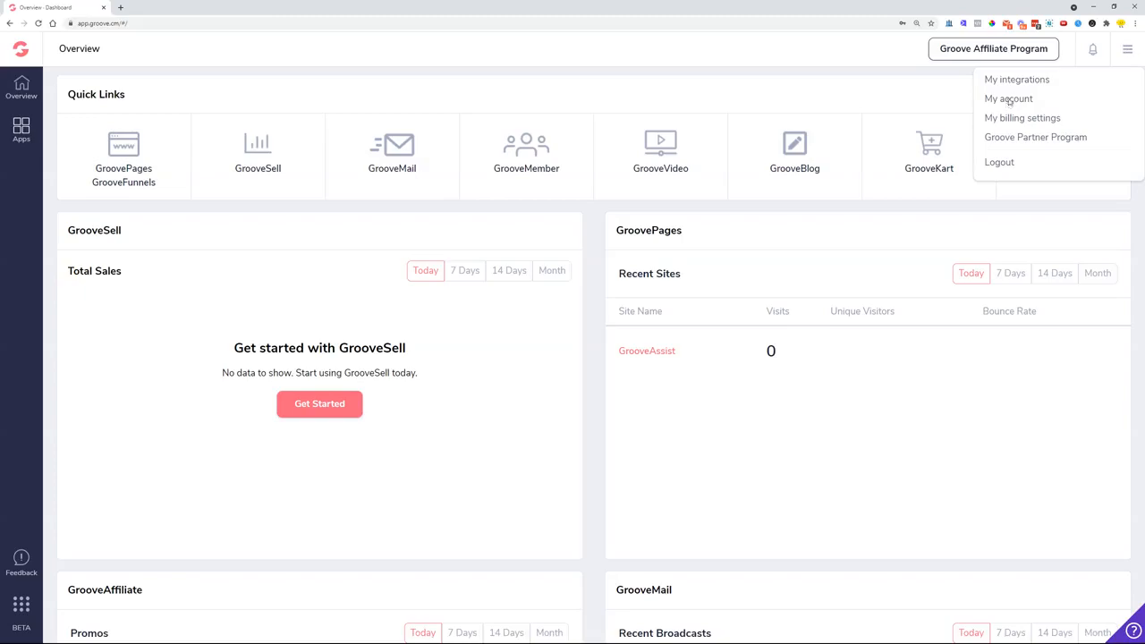
- From My account's Domains tab, start adding a domain using Legacy Domain Setup
{"action": "left_click", "coordinate": [1008, 99]}
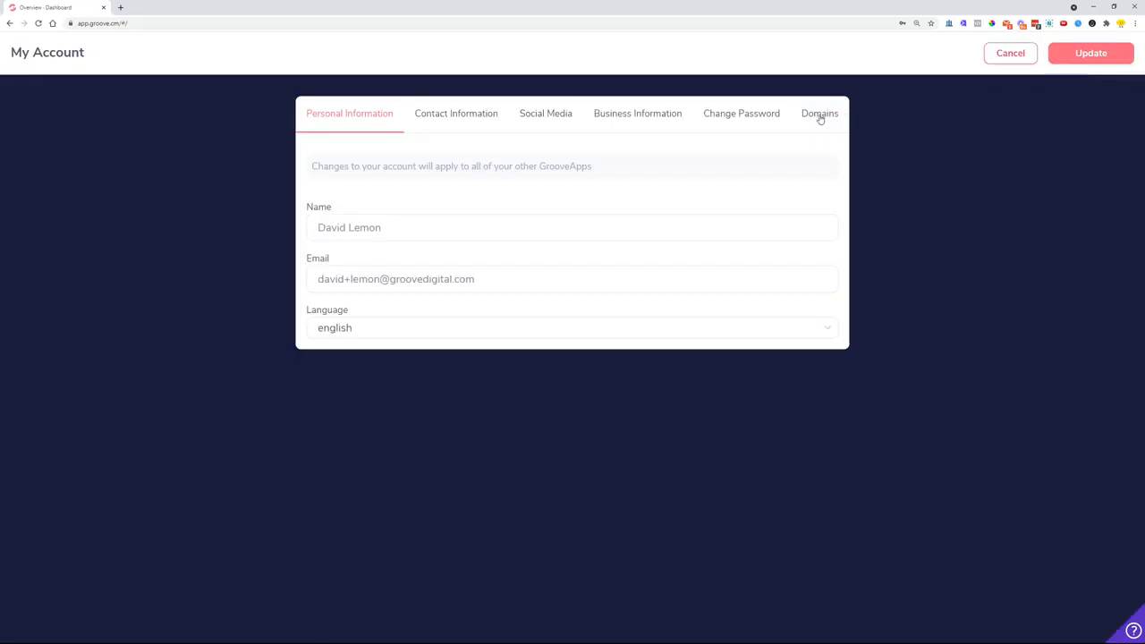
{"action": "left_click", "coordinate": [820, 112]}
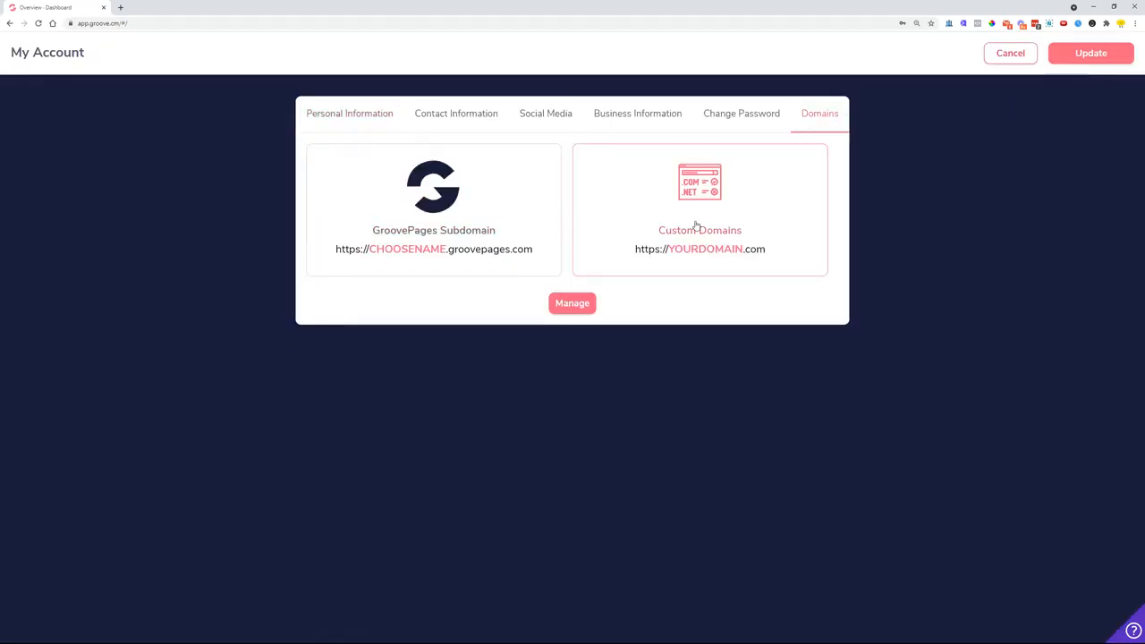
{"action": "left_click", "coordinate": [572, 302]}
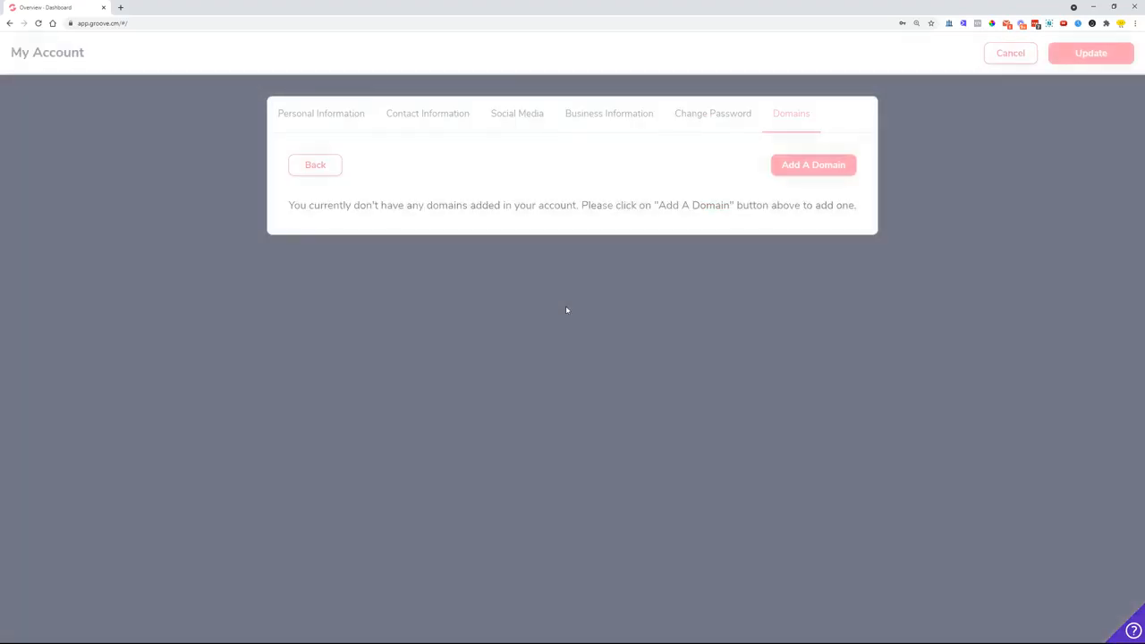
{"action": "left_click", "coordinate": [812, 165]}
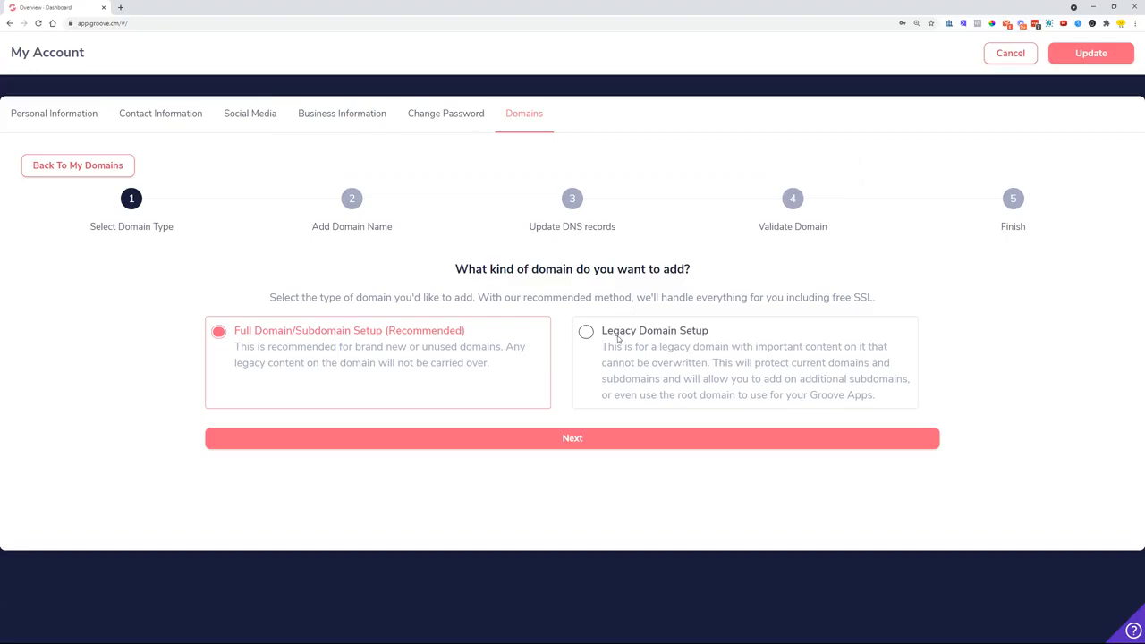
{"action": "left_click", "coordinate": [586, 330]}
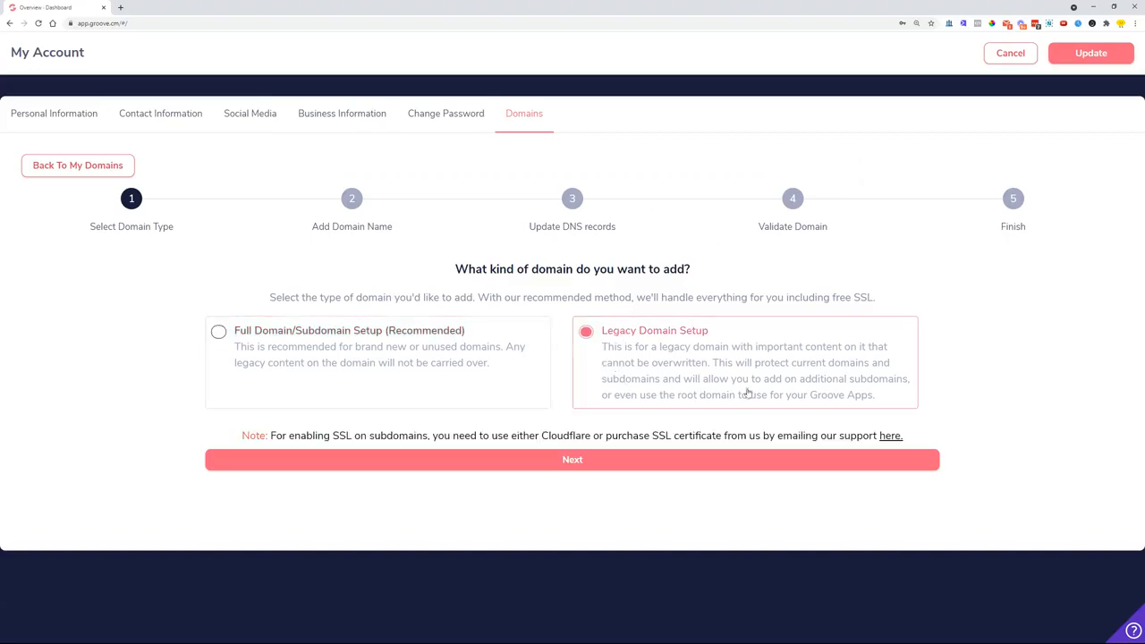
{"action": "mouse_move", "coordinate": [750, 330]}
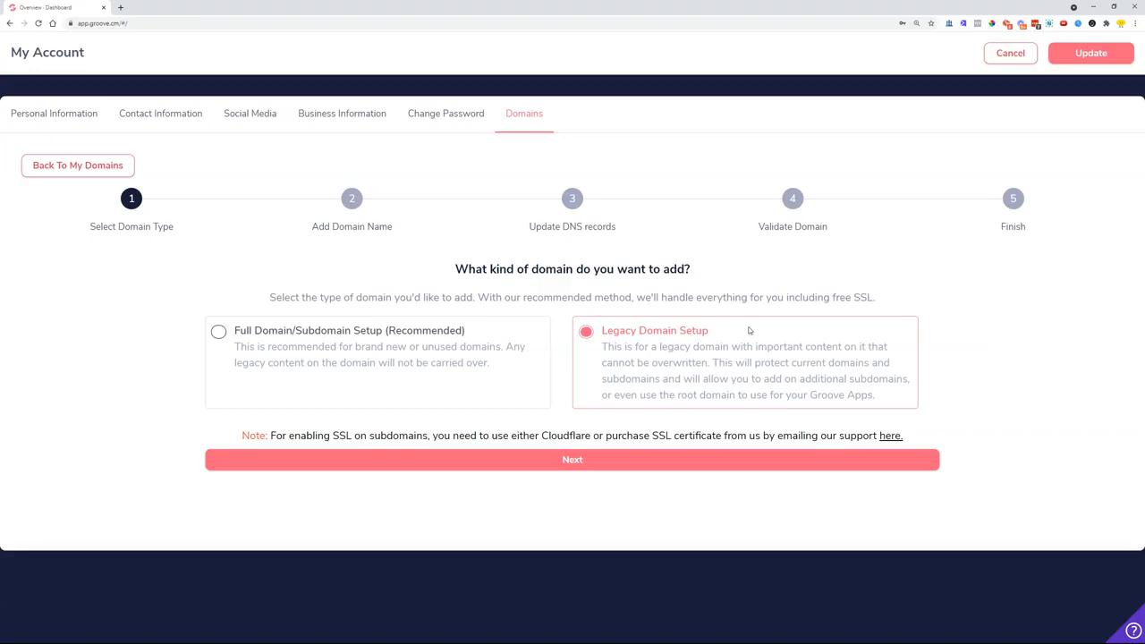
{"action": "mouse_move", "coordinate": [796, 350]}
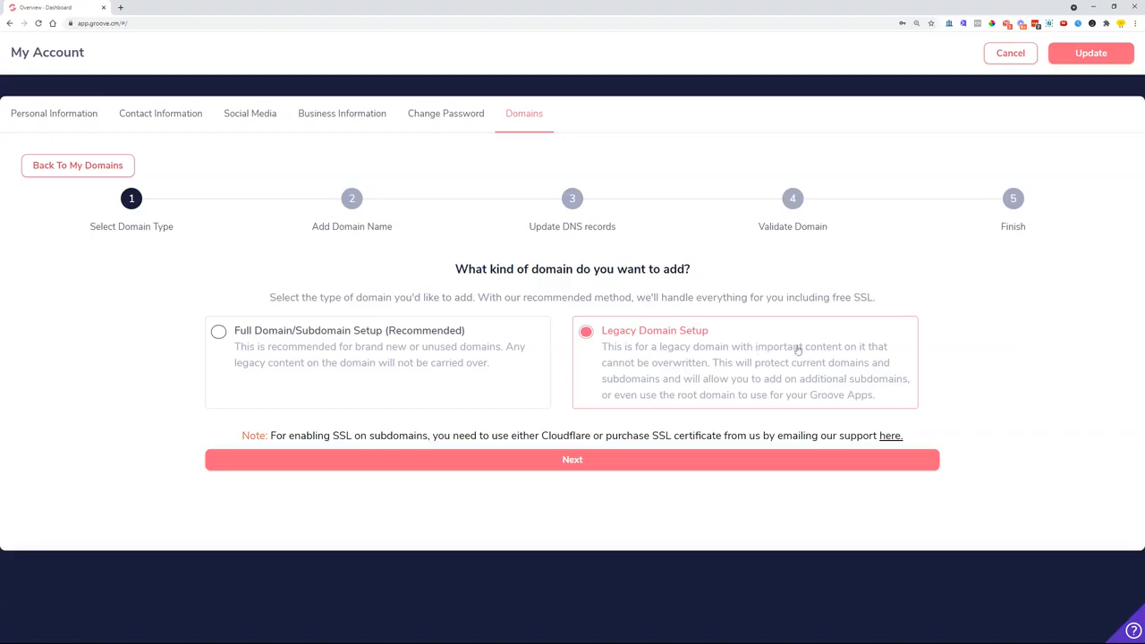
{"action": "mouse_move", "coordinate": [658, 413]}
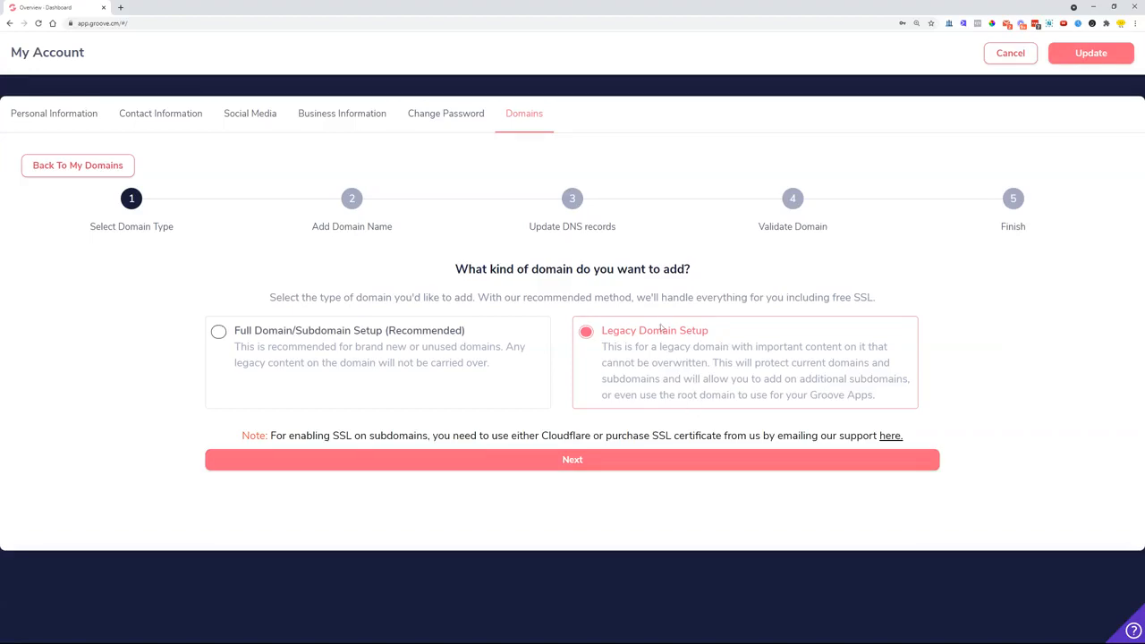
{"action": "mouse_move", "coordinate": [649, 402]}
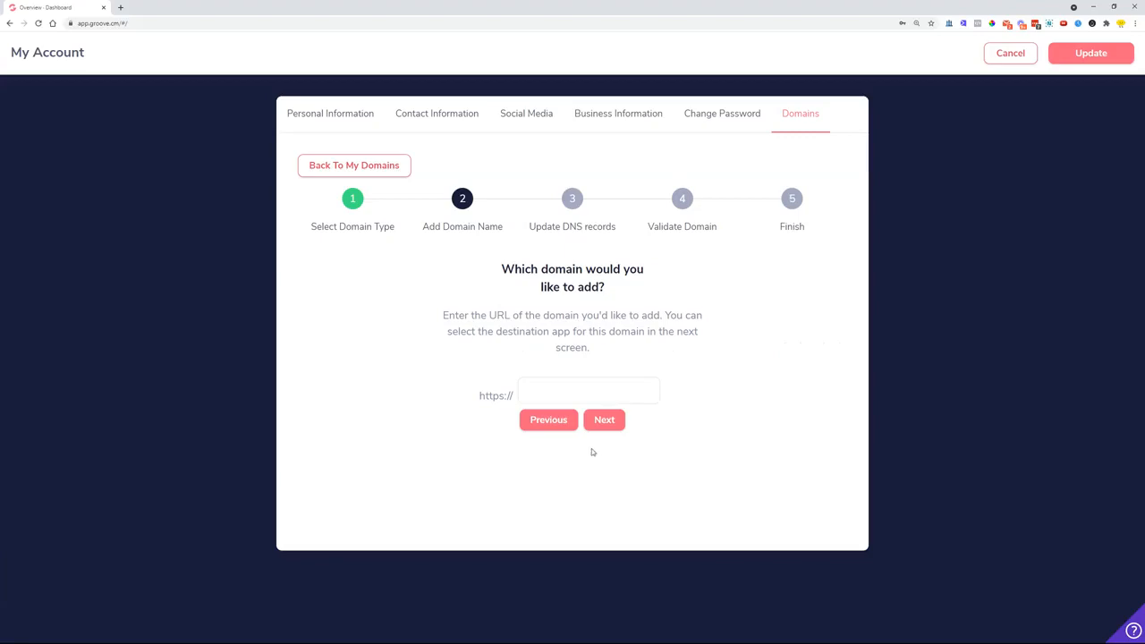
- Enter groovelemon.com as the new domain and submit it
{"action": "left_click", "coordinate": [589, 390]}
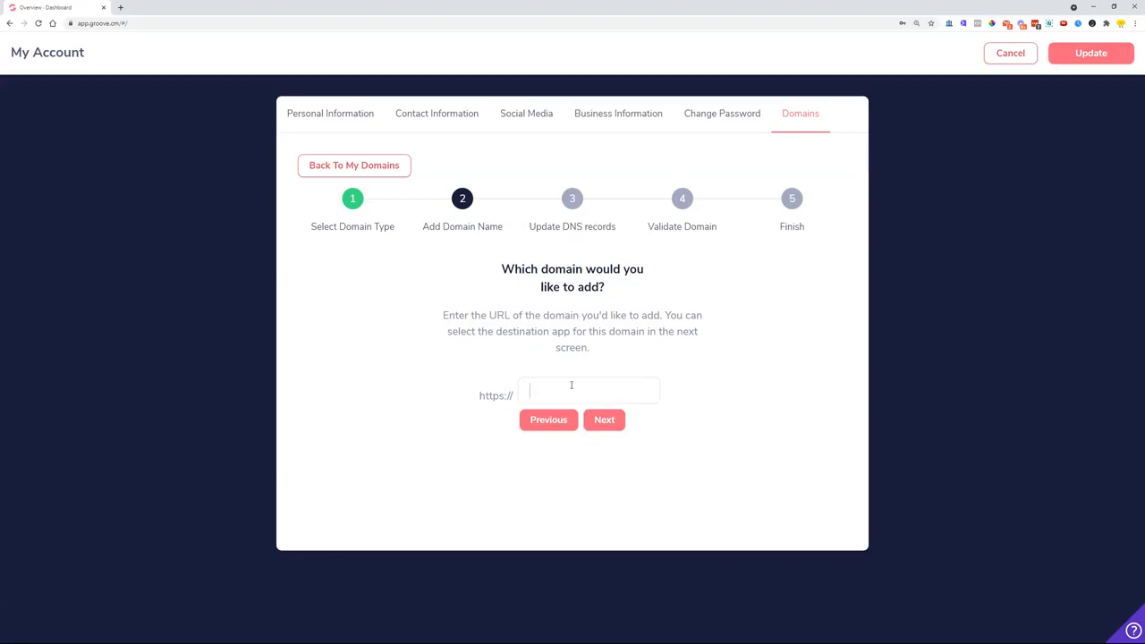
{"action": "type", "text": "groovedemo"}
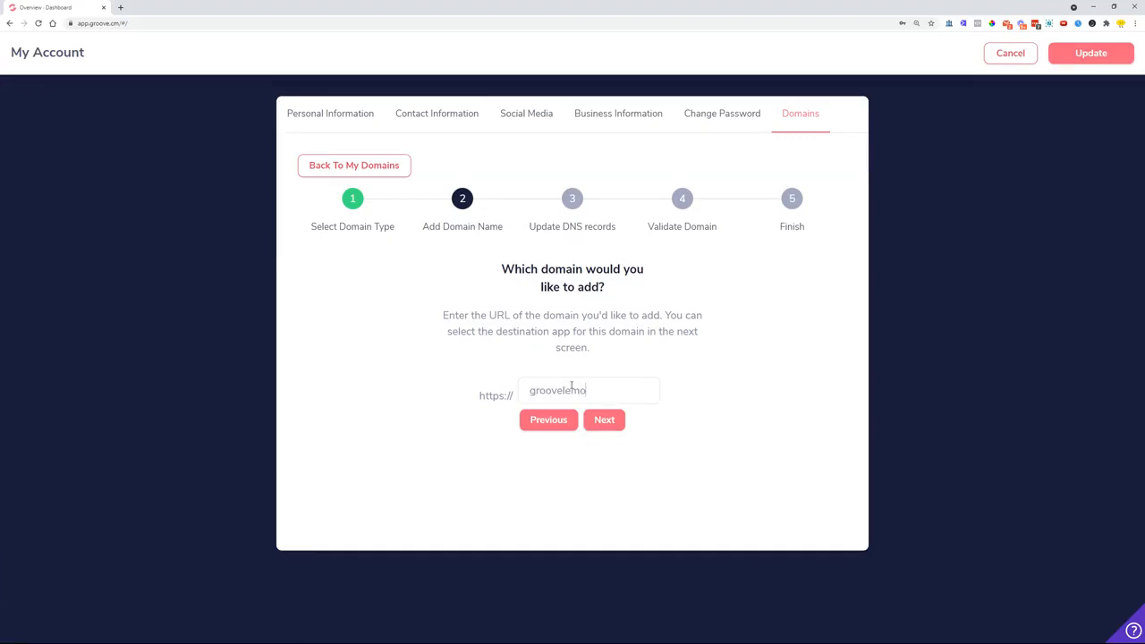
{"action": "type", "text": "n.com"}
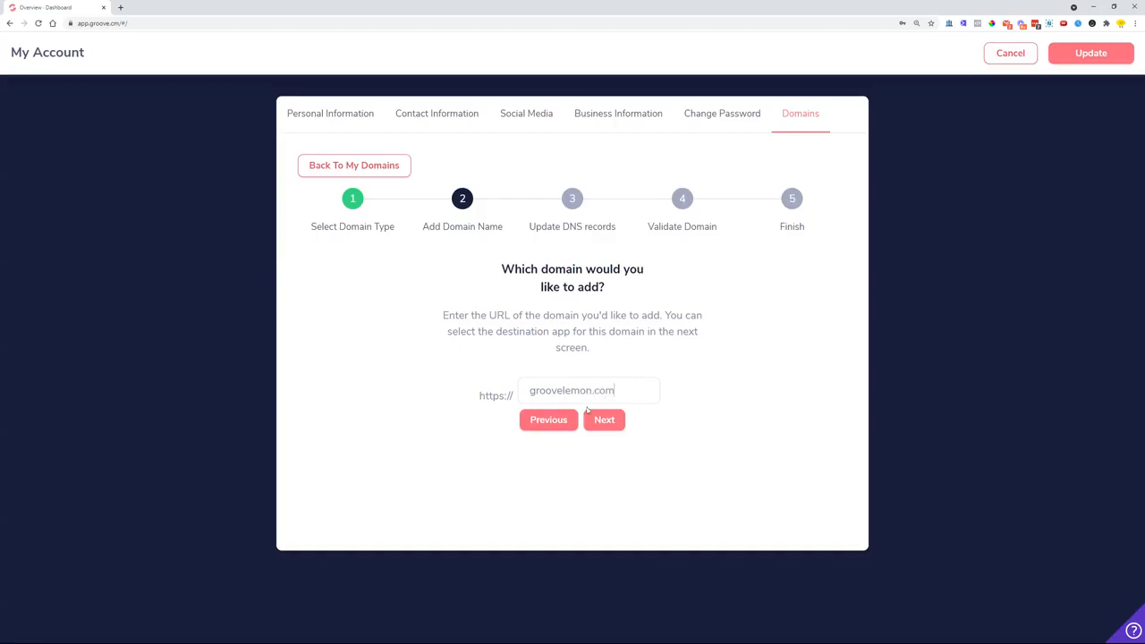
{"action": "left_click", "coordinate": [604, 419]}
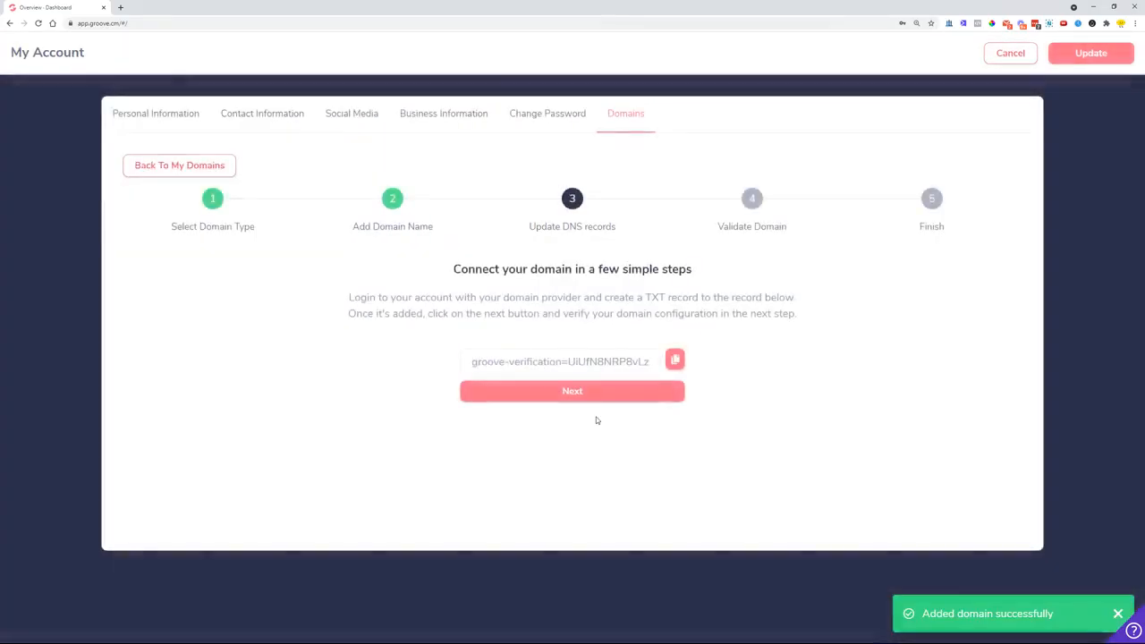
- Copy the TXT verification value and switch to groovelemon.com's Cloudflare dashboard
{"action": "left_click", "coordinate": [554, 362]}
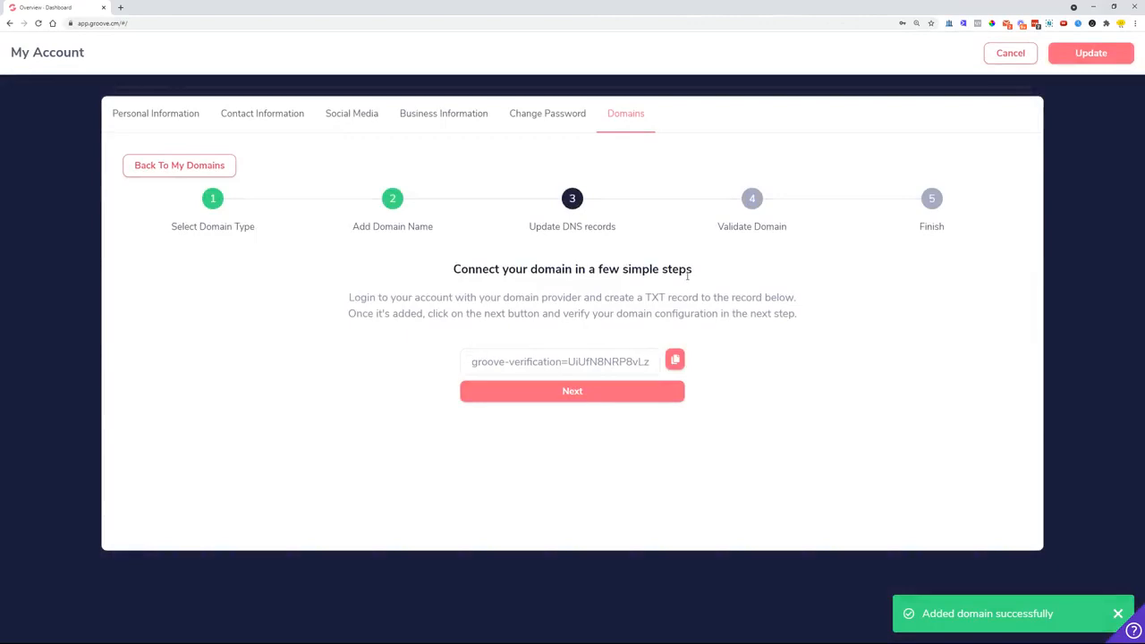
{"action": "left_click", "coordinate": [674, 359]}
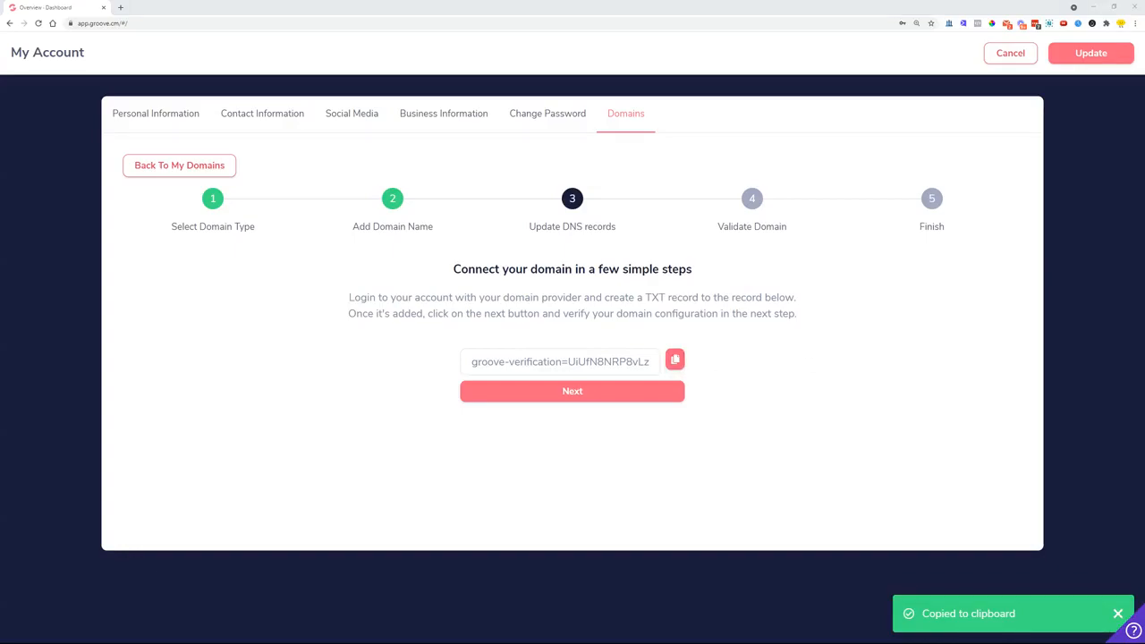
{"action": "left_click", "coordinate": [161, 8]}
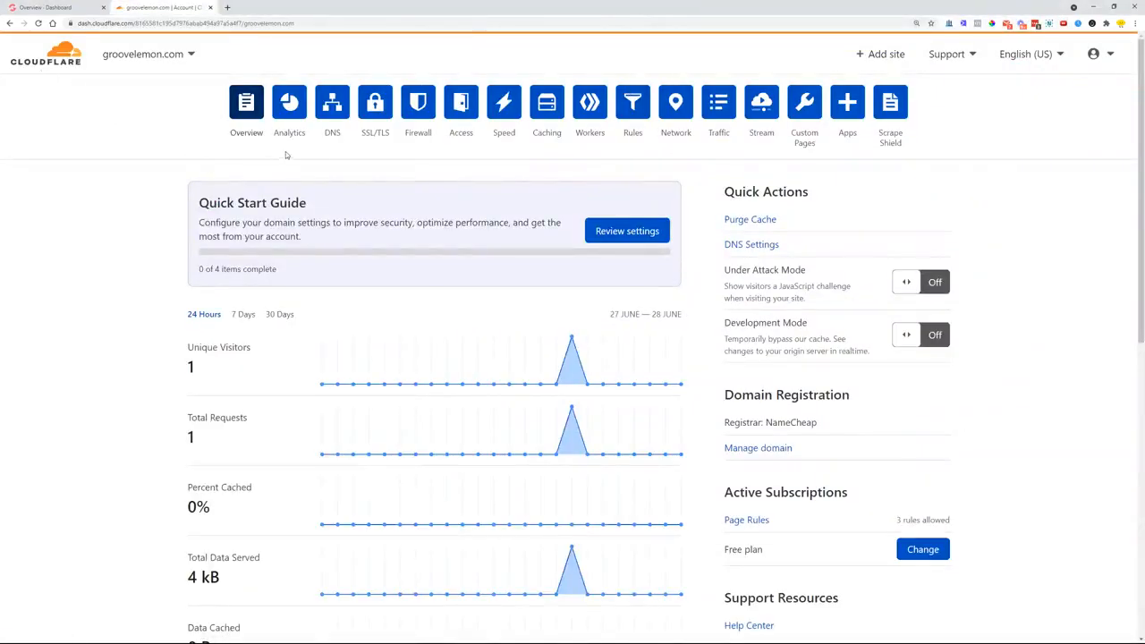
- Add and save a Cloudflare TXT record '@' with content groove-verification=UiUfN8NRP8vLziJj
{"action": "left_click", "coordinate": [332, 102]}
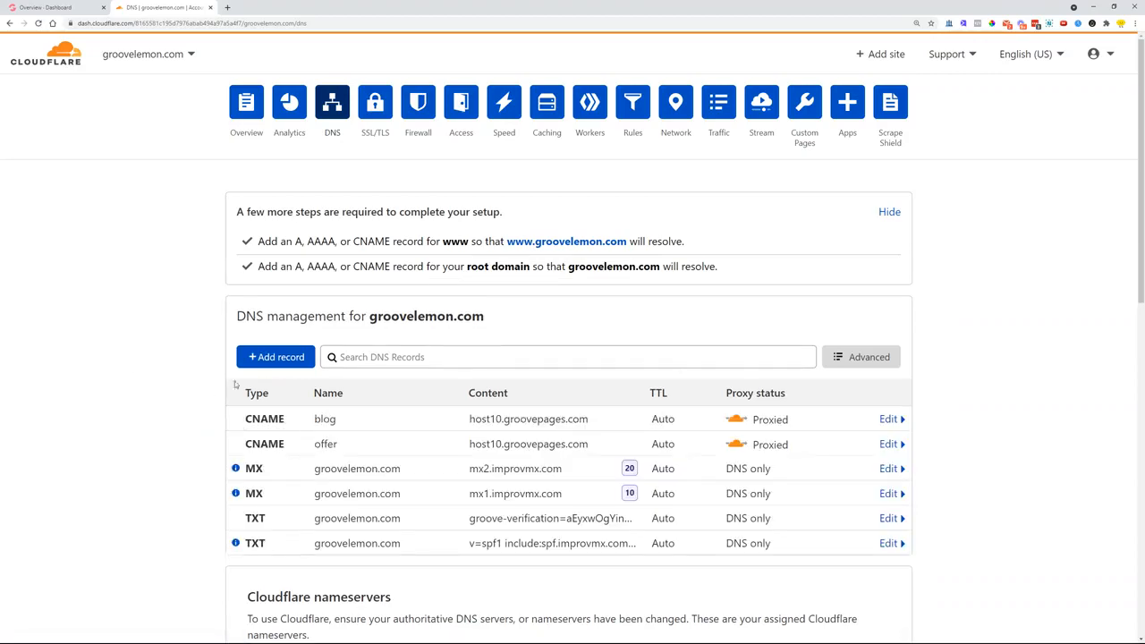
{"action": "left_click", "coordinate": [275, 356]}
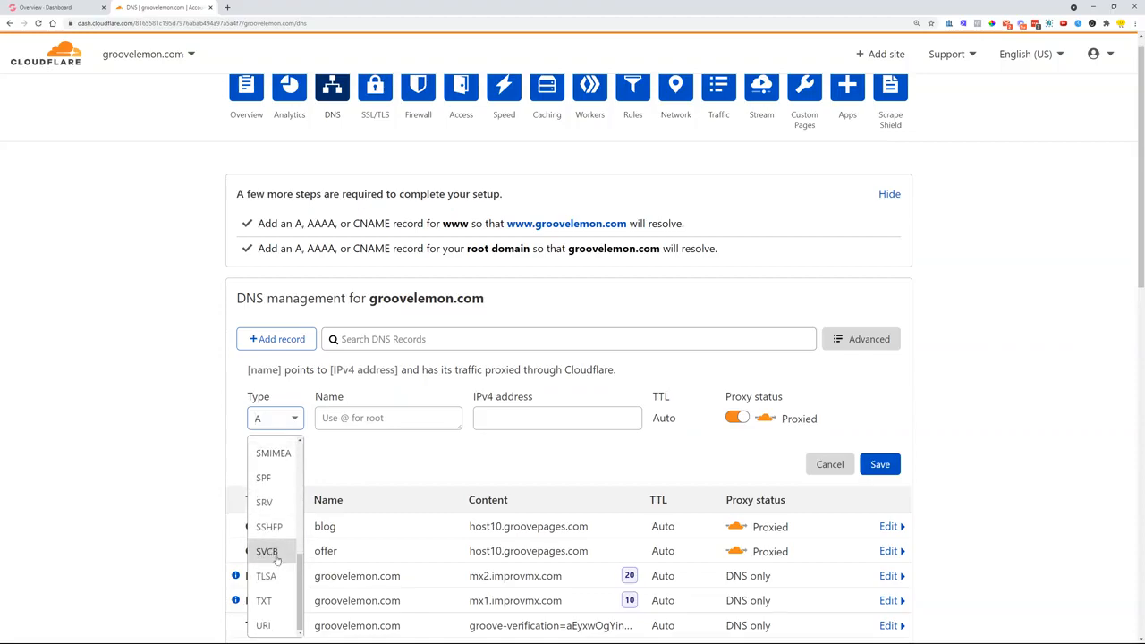
{"action": "left_click", "coordinate": [263, 600]}
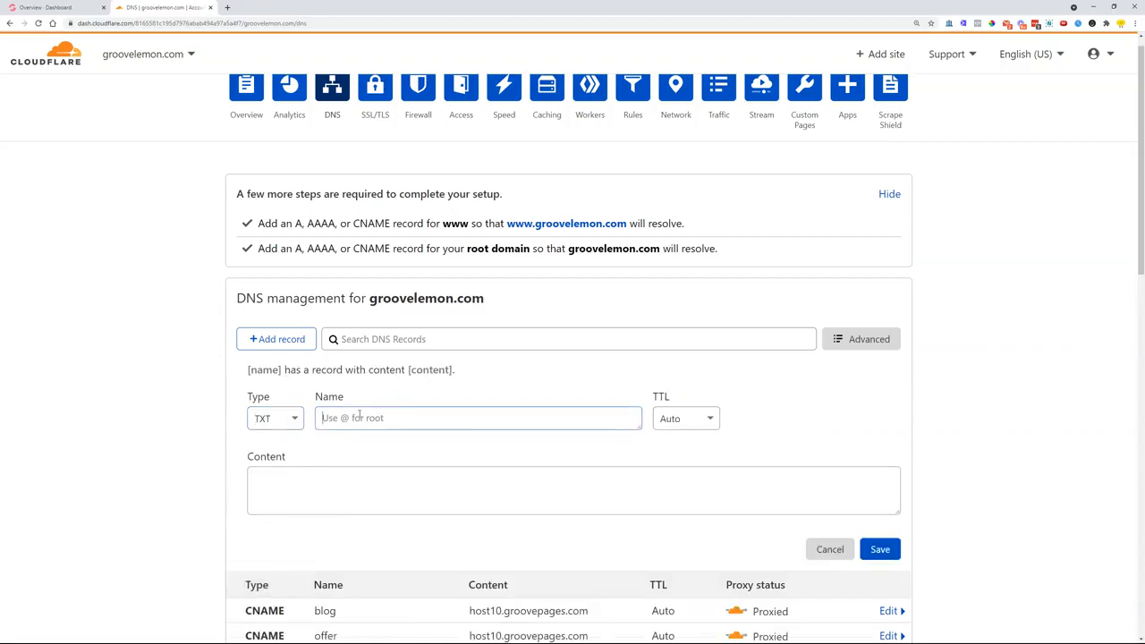
{"action": "type", "text": "@"}
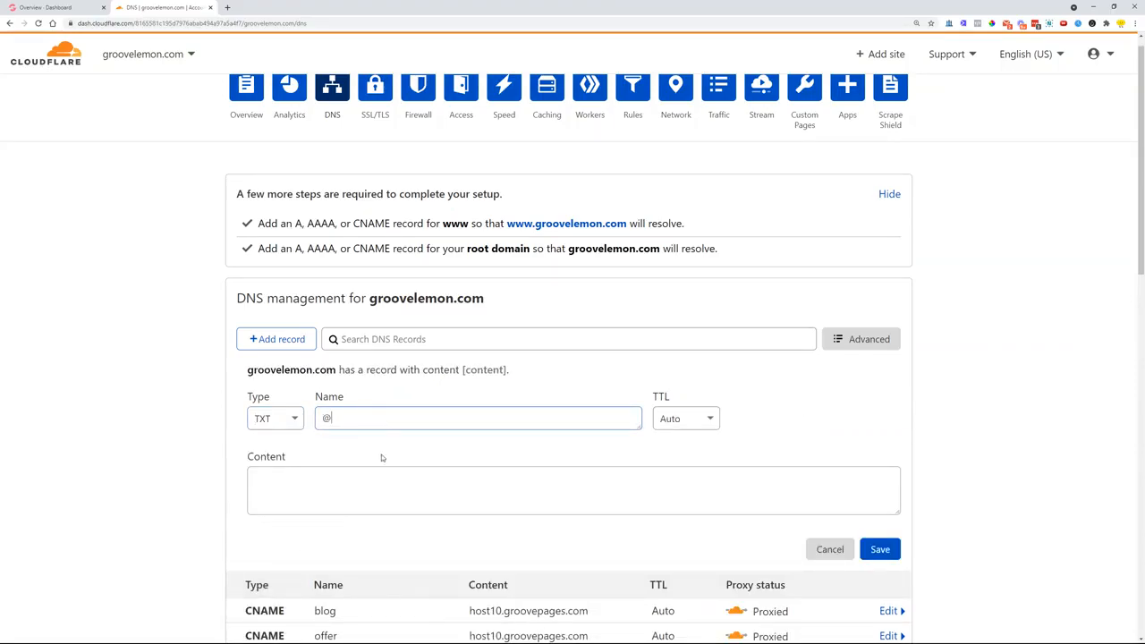
{"action": "type", "text": "groove-verification=UiUfN8NRP8vLziJj"}
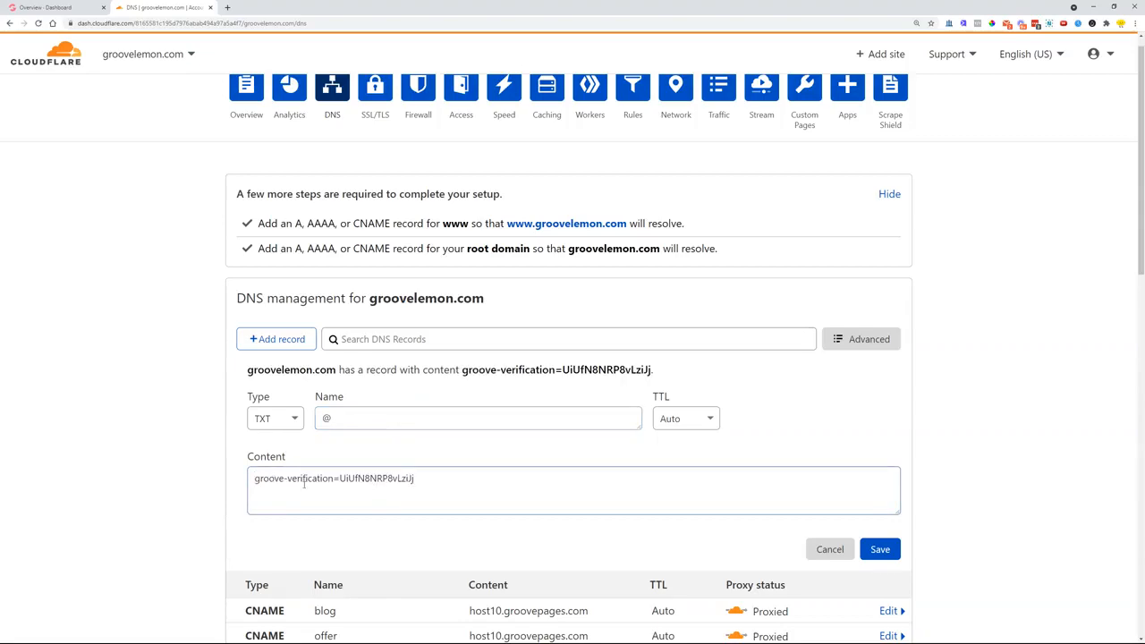
{"action": "left_click", "coordinate": [879, 549]}
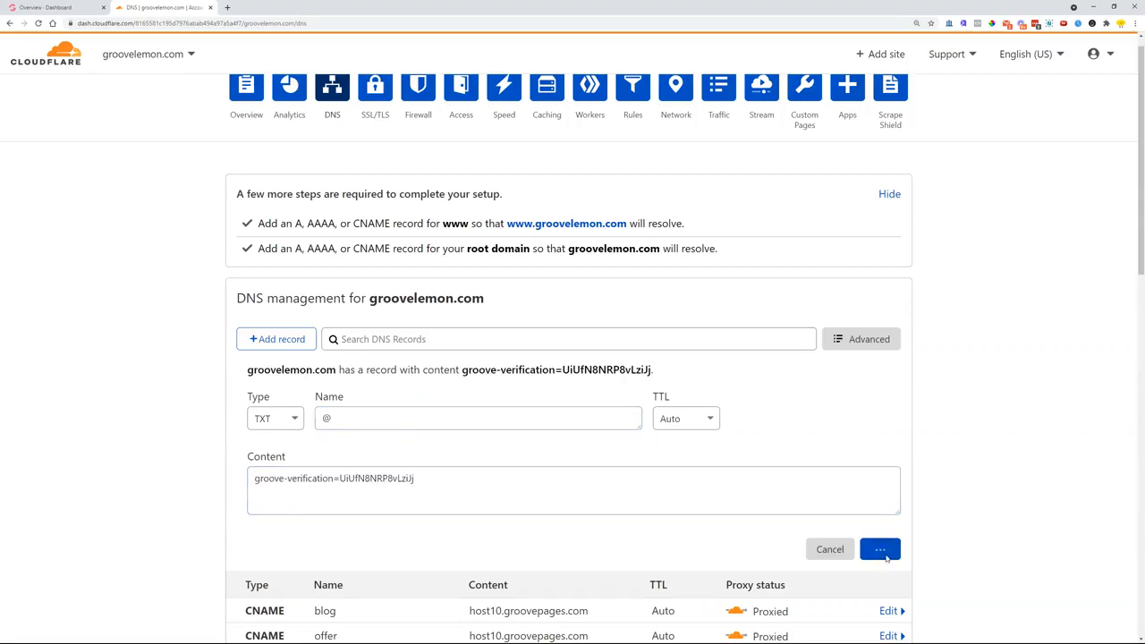
{"action": "left_click", "coordinate": [880, 549]}
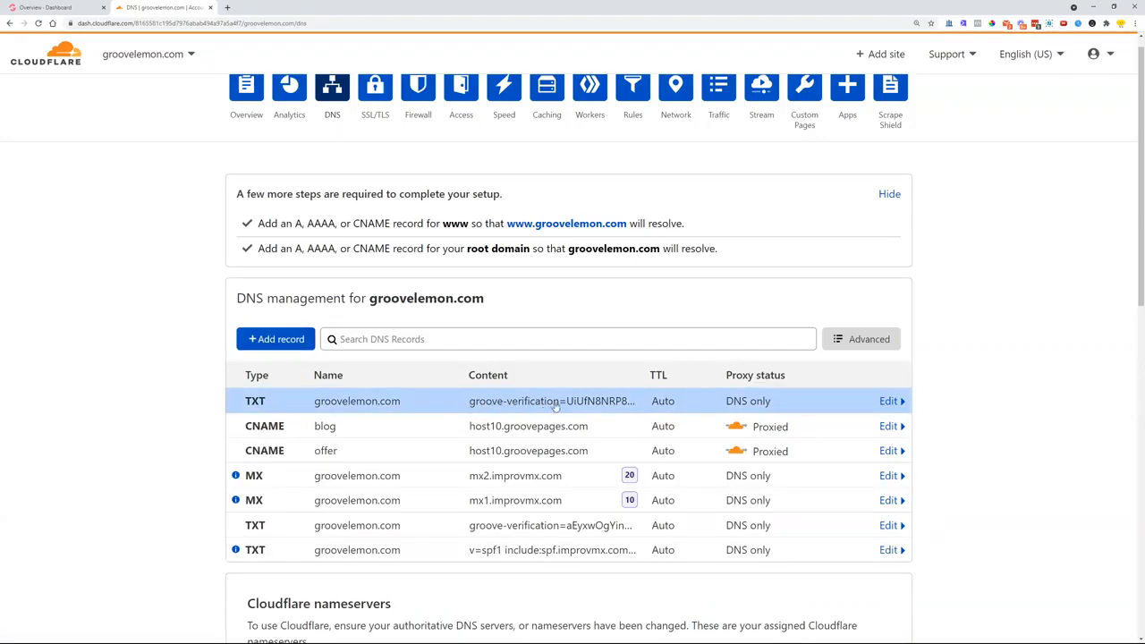
- Back in Groove, validate the DNS records to verify groovelemon.com
{"action": "left_click", "coordinate": [49, 7]}
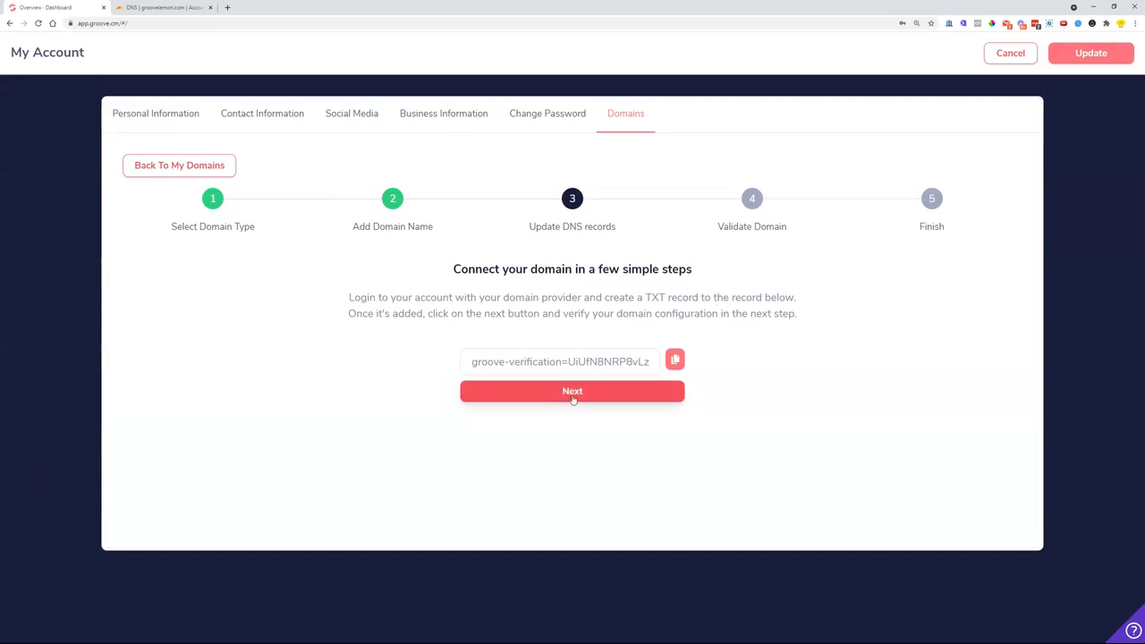
{"action": "left_click", "coordinate": [572, 391]}
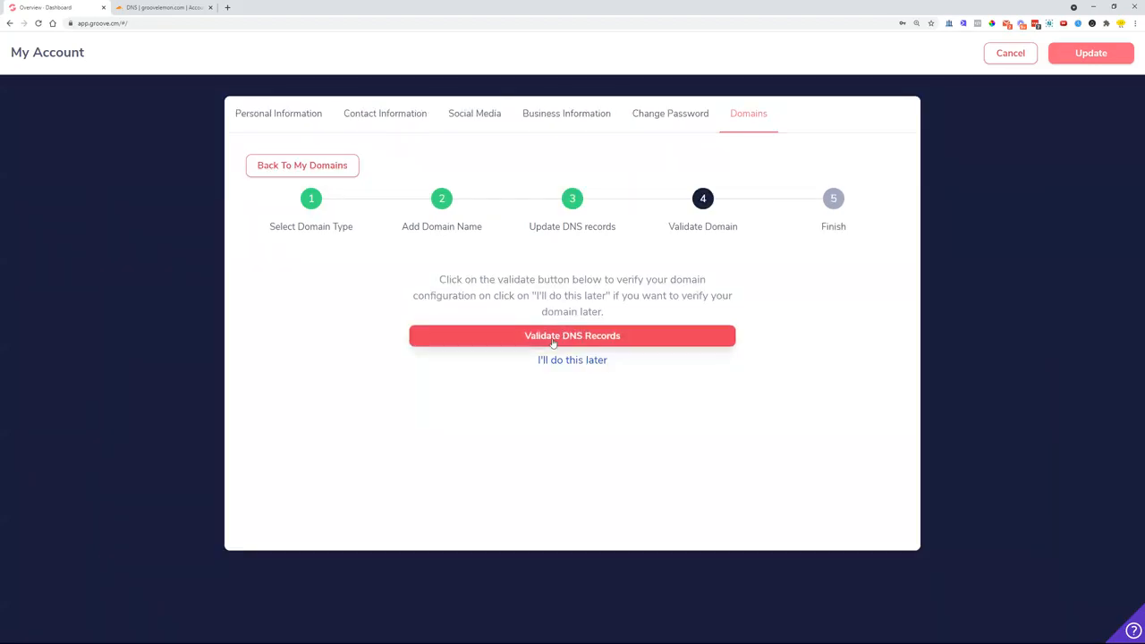
{"action": "left_click", "coordinate": [572, 335]}
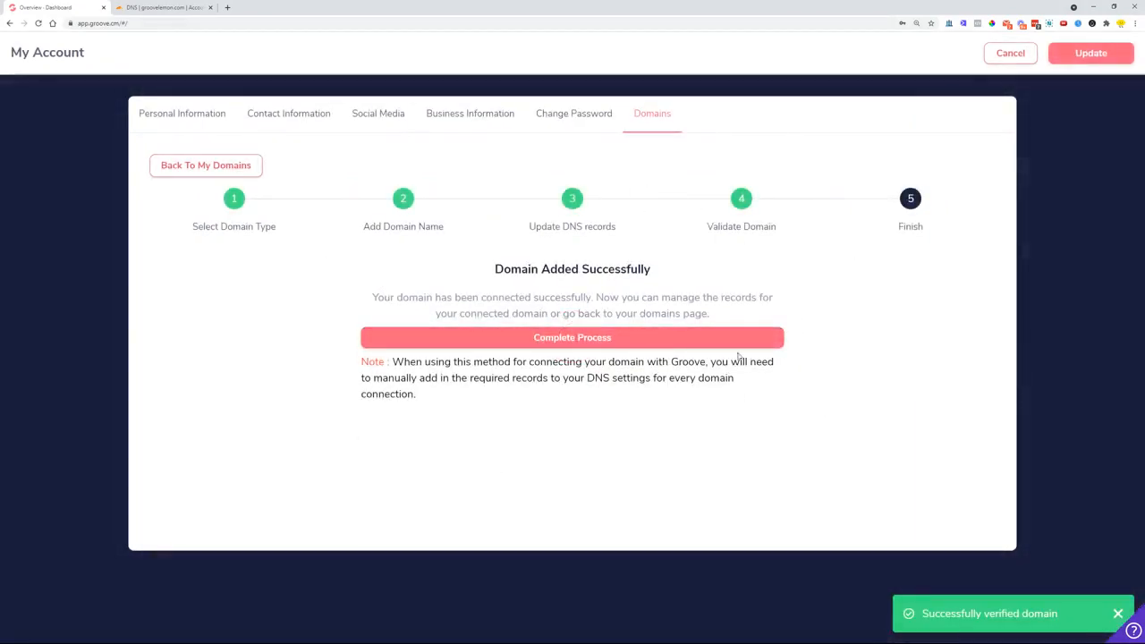
{"action": "mouse_move", "coordinate": [919, 582]}
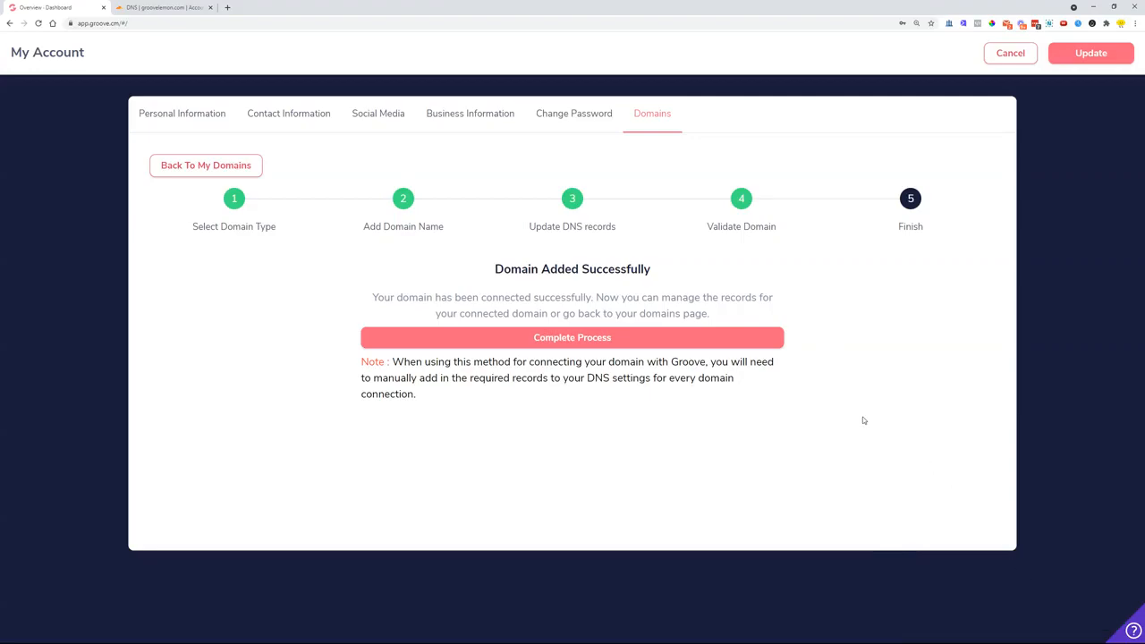
{"action": "mouse_move", "coordinate": [640, 436]}
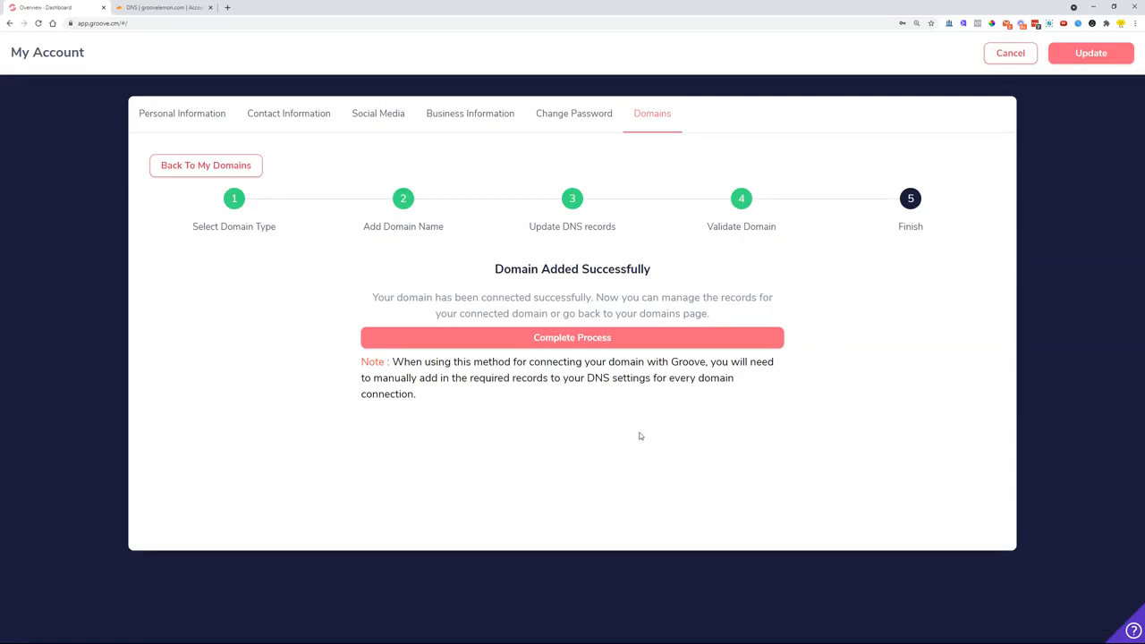
{"action": "mouse_move", "coordinate": [340, 323]}
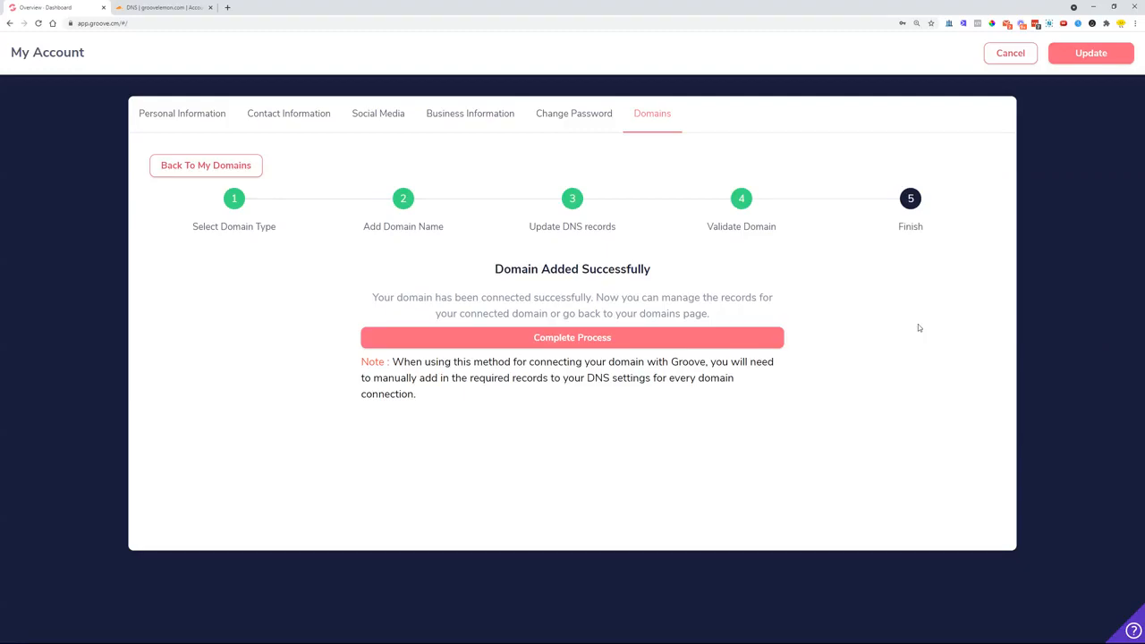
{"action": "mouse_move", "coordinate": [687, 405]}
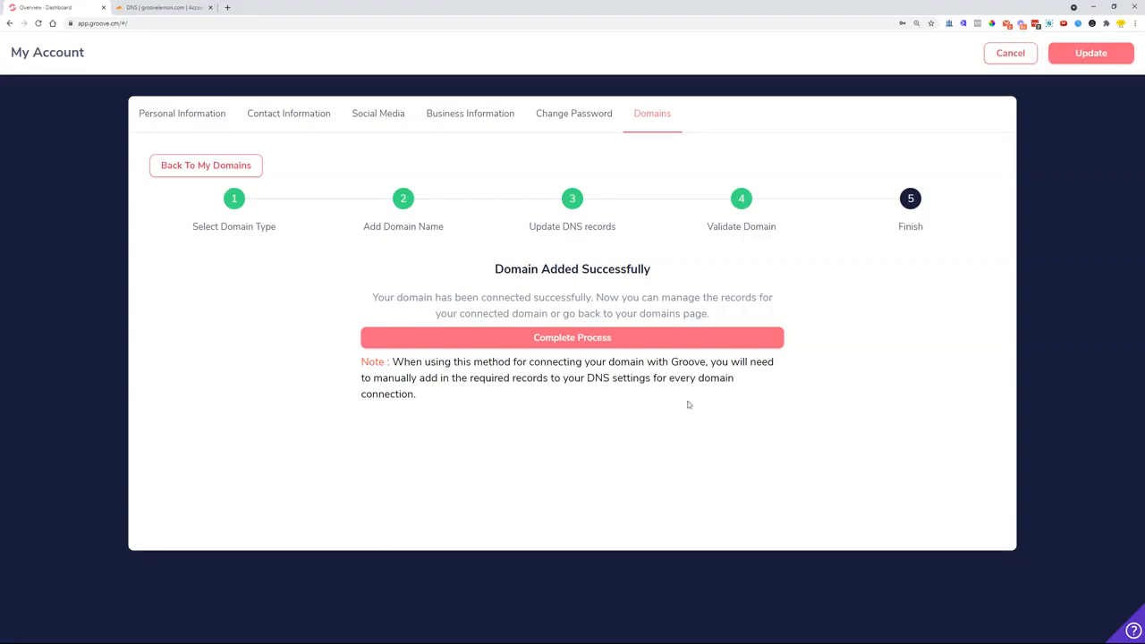
- Complete the process so groovelemon.com appears in My Domains as Secure & Connected
{"action": "double_click", "coordinate": [415, 361]}
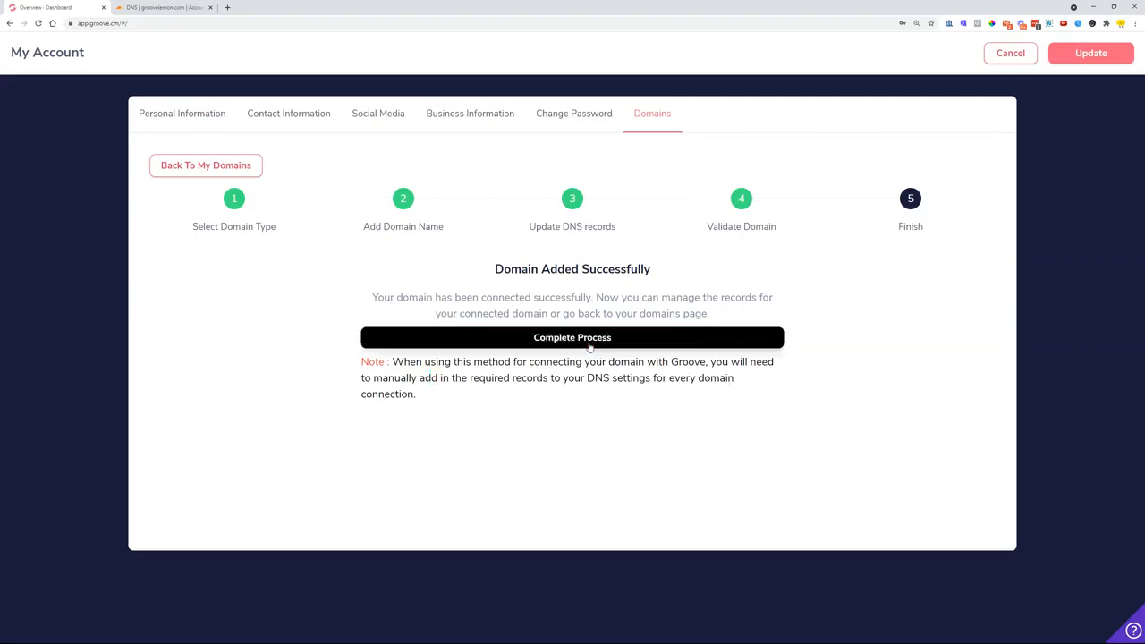
{"action": "left_click", "coordinate": [572, 337]}
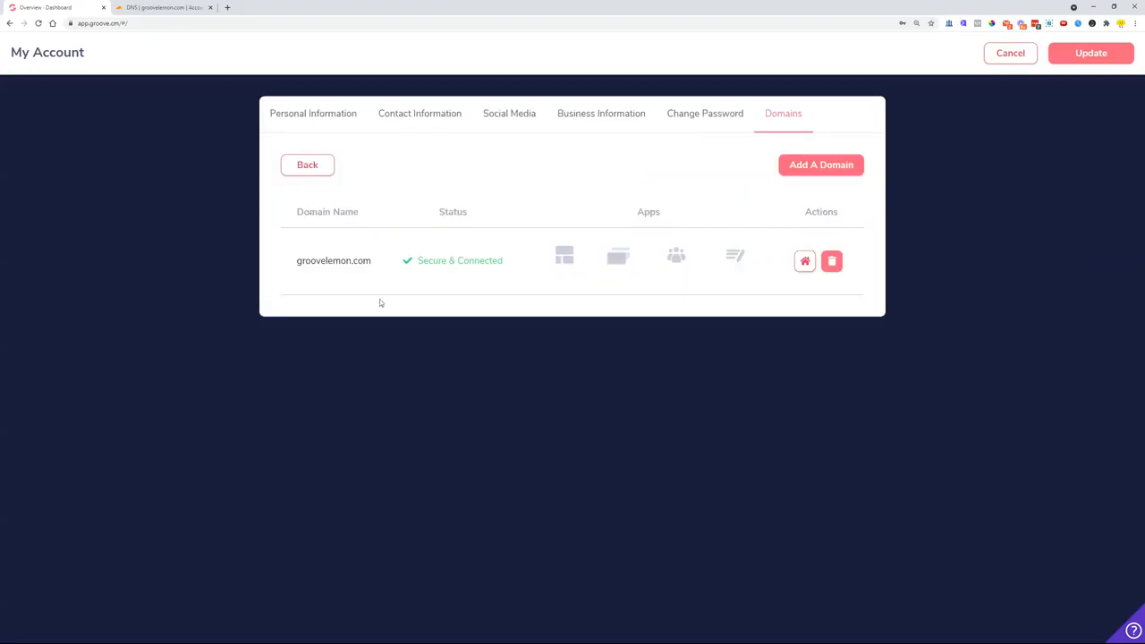
{"action": "mouse_move", "coordinate": [476, 347]}
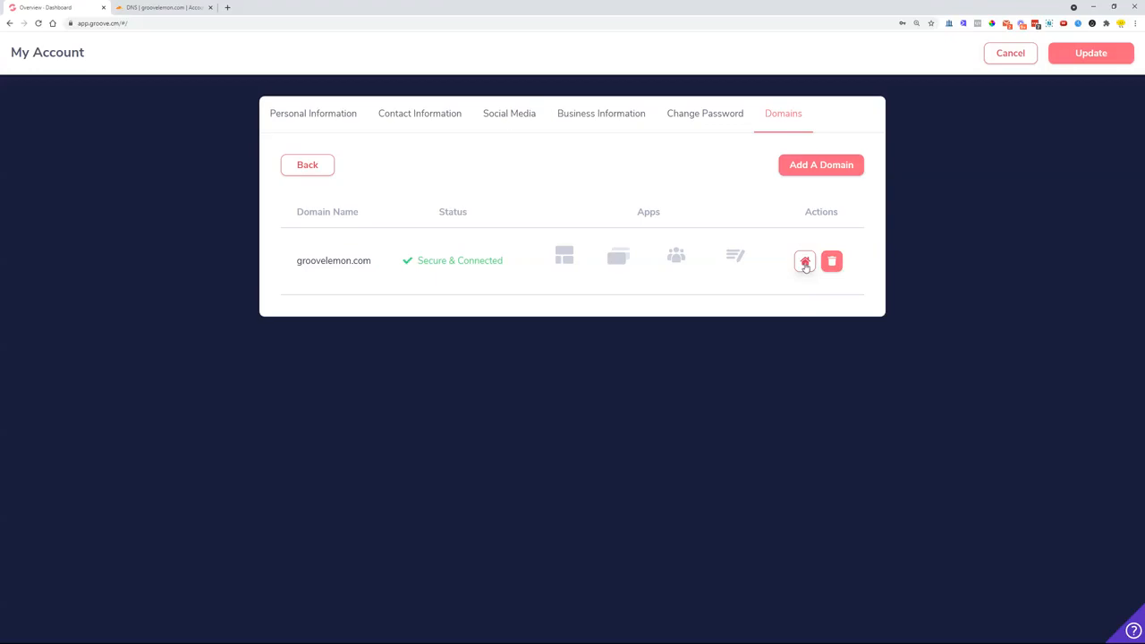
- Choose GroovePages from groovelemon.com's primary app dropdown and save
{"action": "left_click", "coordinate": [804, 260]}
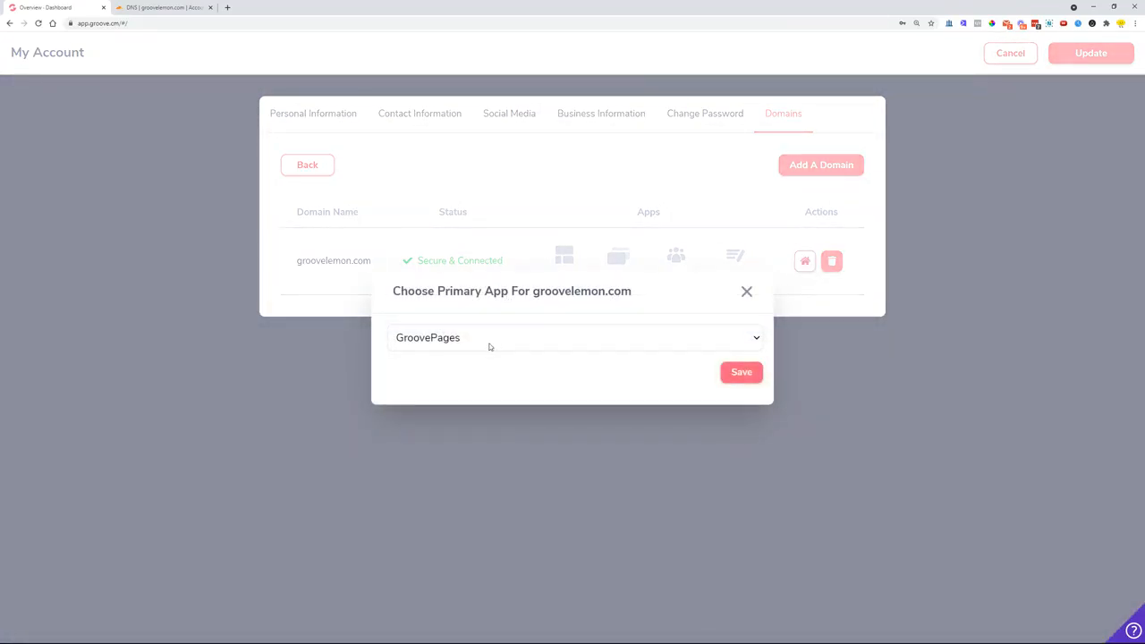
{"action": "left_click", "coordinate": [575, 337]}
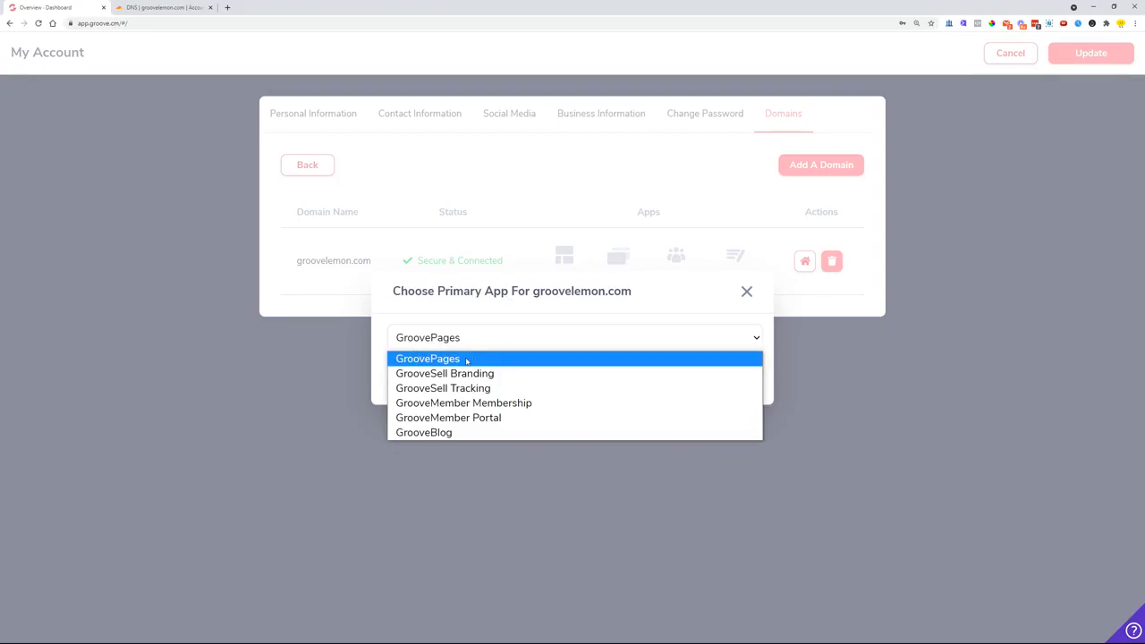
{"action": "left_click", "coordinate": [428, 357]}
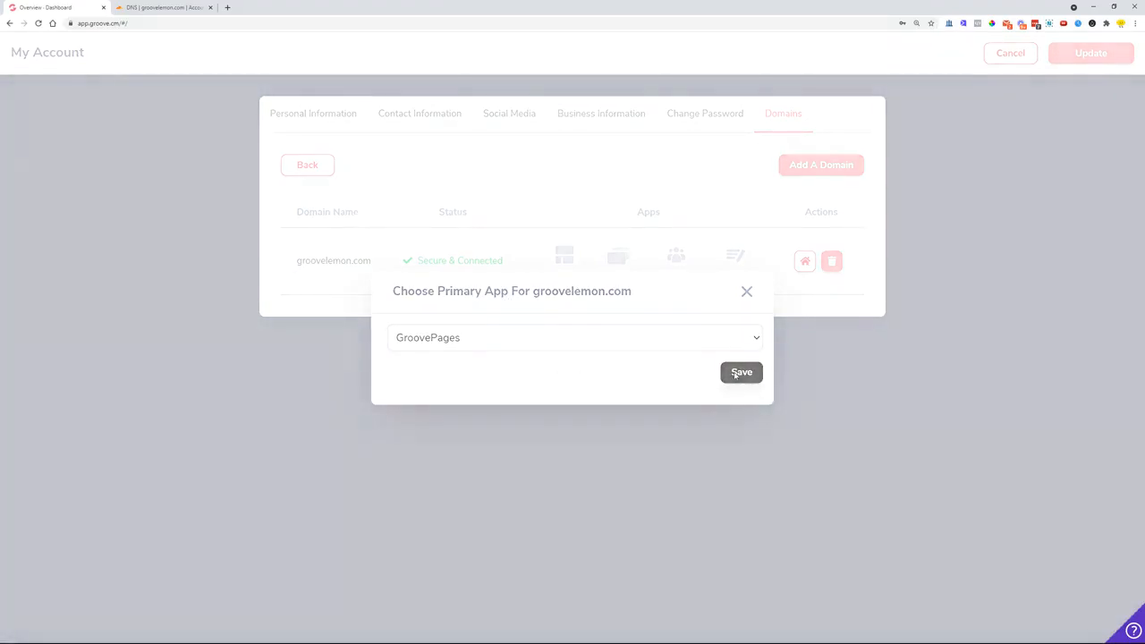
{"action": "left_click", "coordinate": [740, 372]}
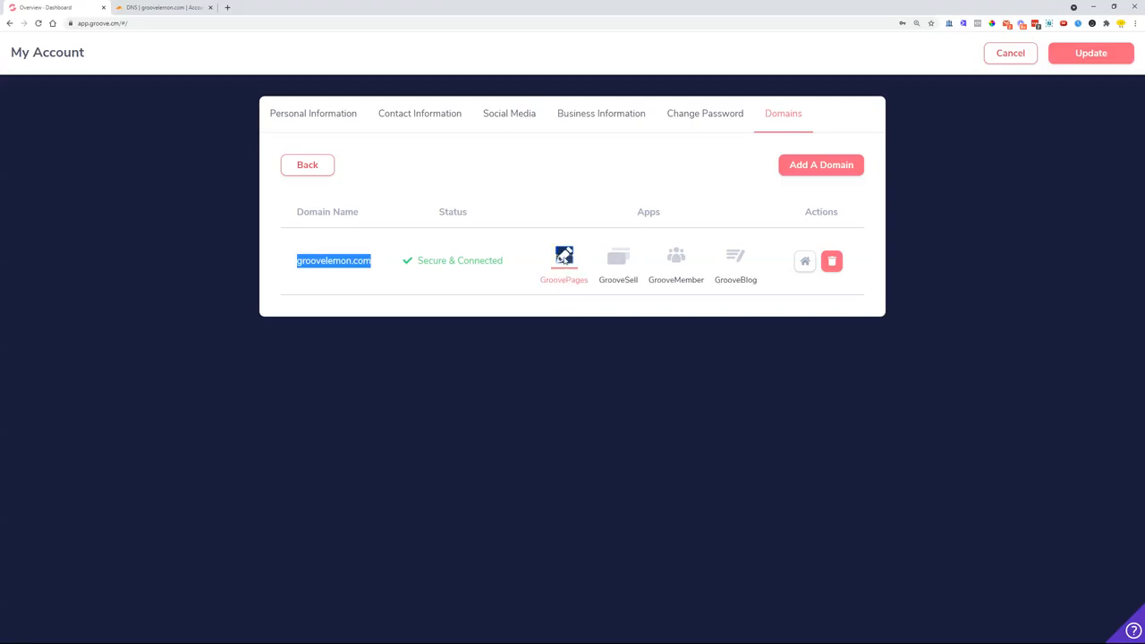
- Copy host10.groovepages.com from the GroovePages subdomain note and return to Cloudflare DNS
{"action": "left_click", "coordinate": [563, 260]}
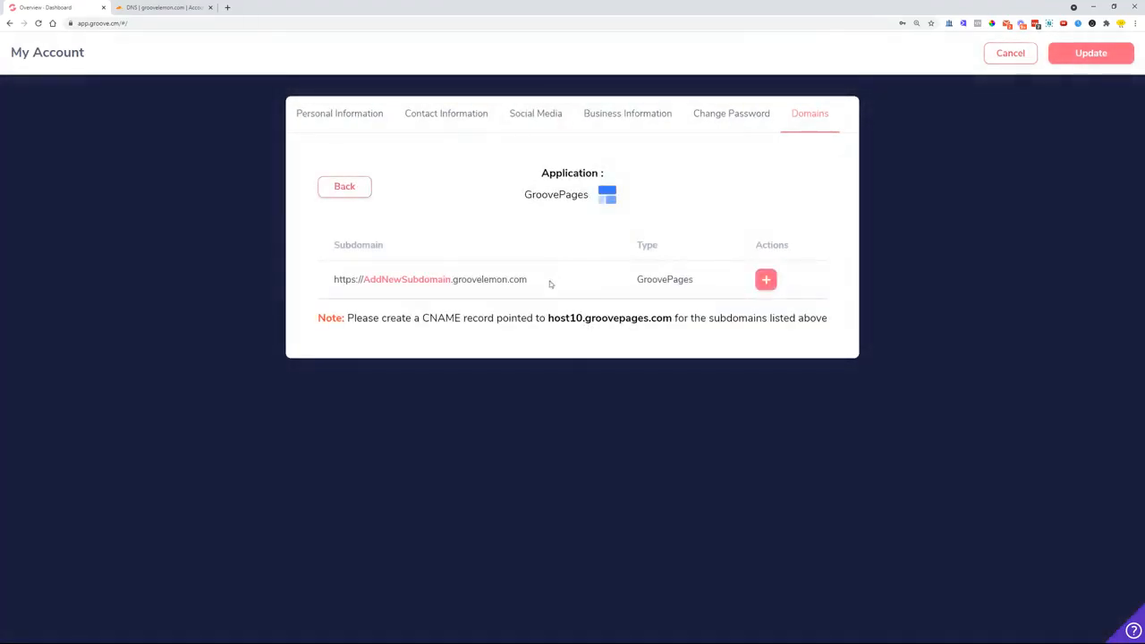
{"action": "double_click", "coordinate": [367, 317]}
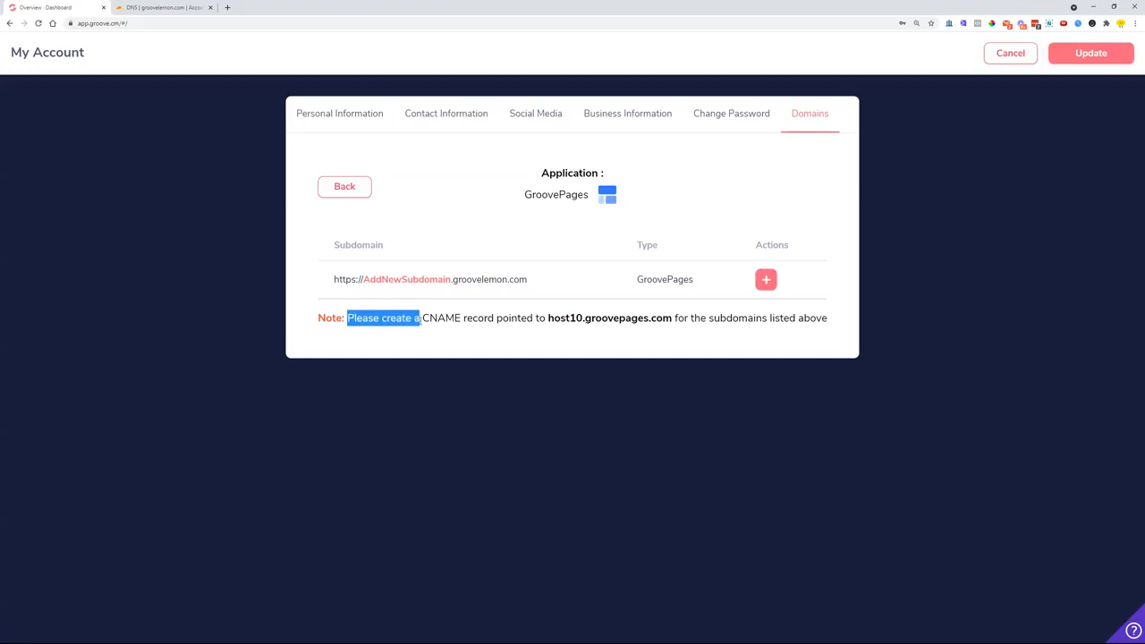
{"action": "left_click_drag", "start_coordinate": [347, 318], "coordinate": [593, 317]}
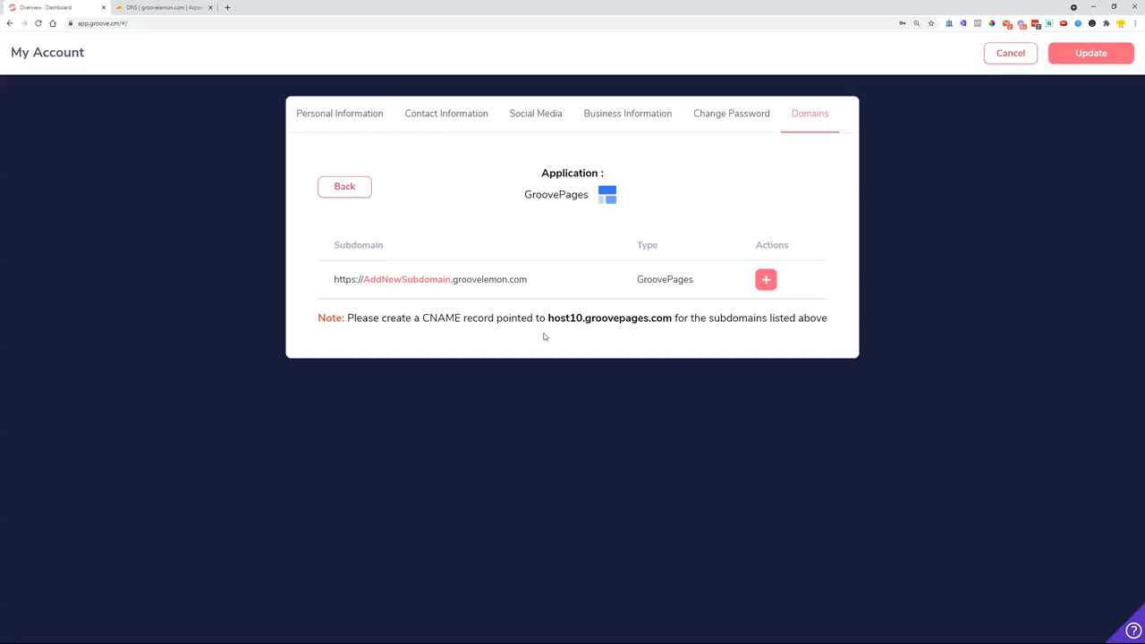
{"action": "mouse_move", "coordinate": [589, 330]}
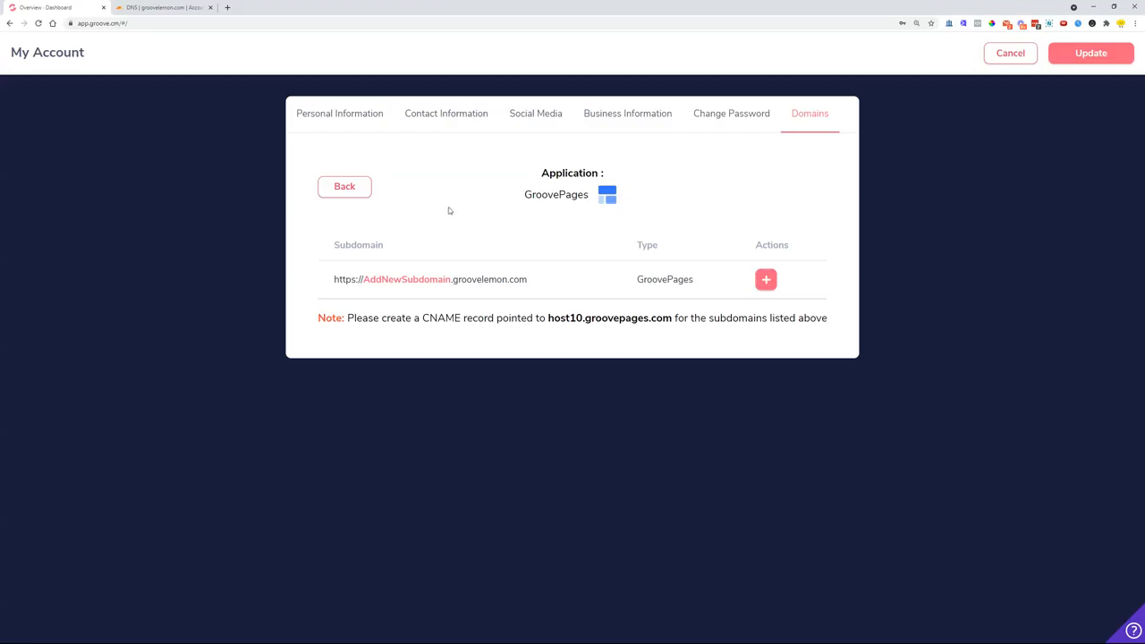
{"action": "mouse_move", "coordinate": [550, 323]}
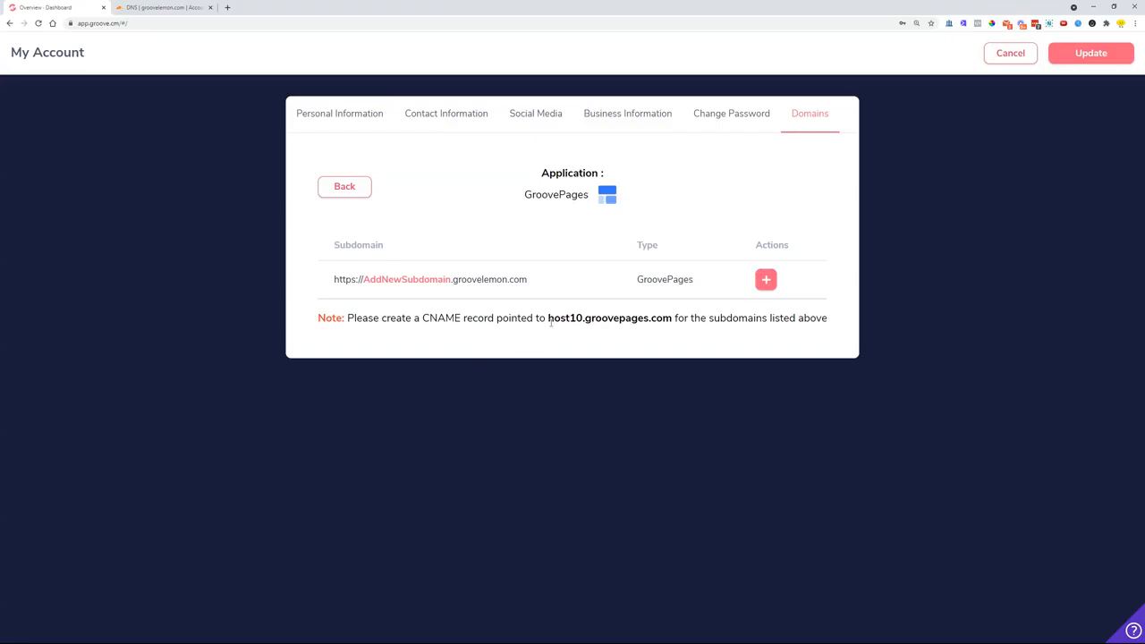
{"action": "double_click", "coordinate": [609, 317]}
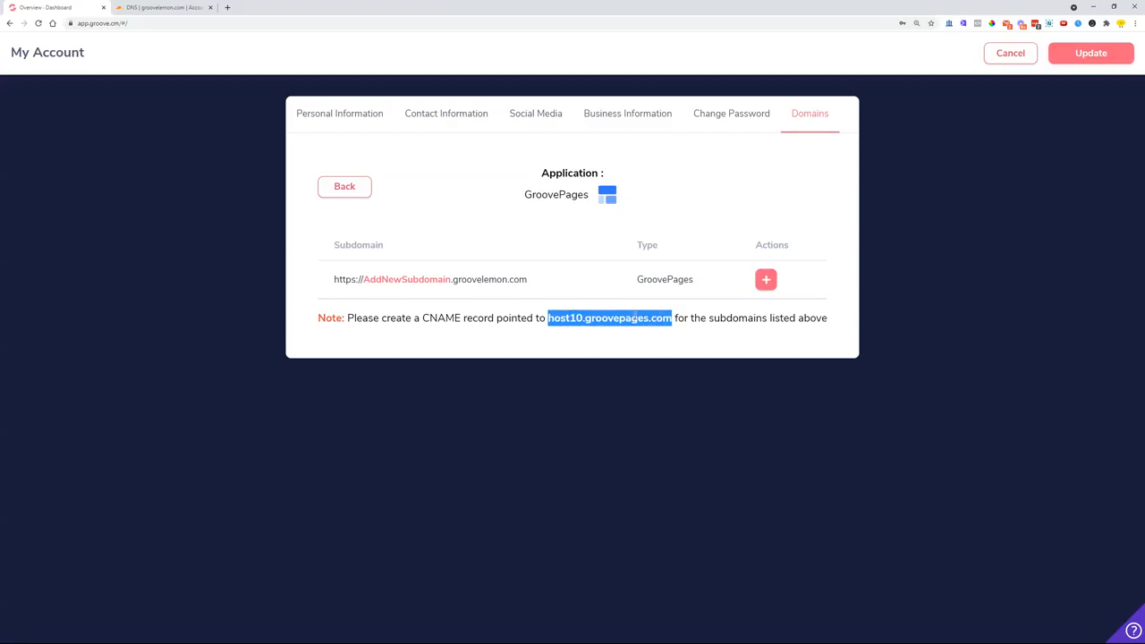
{"action": "right_click", "coordinate": [609, 317]}
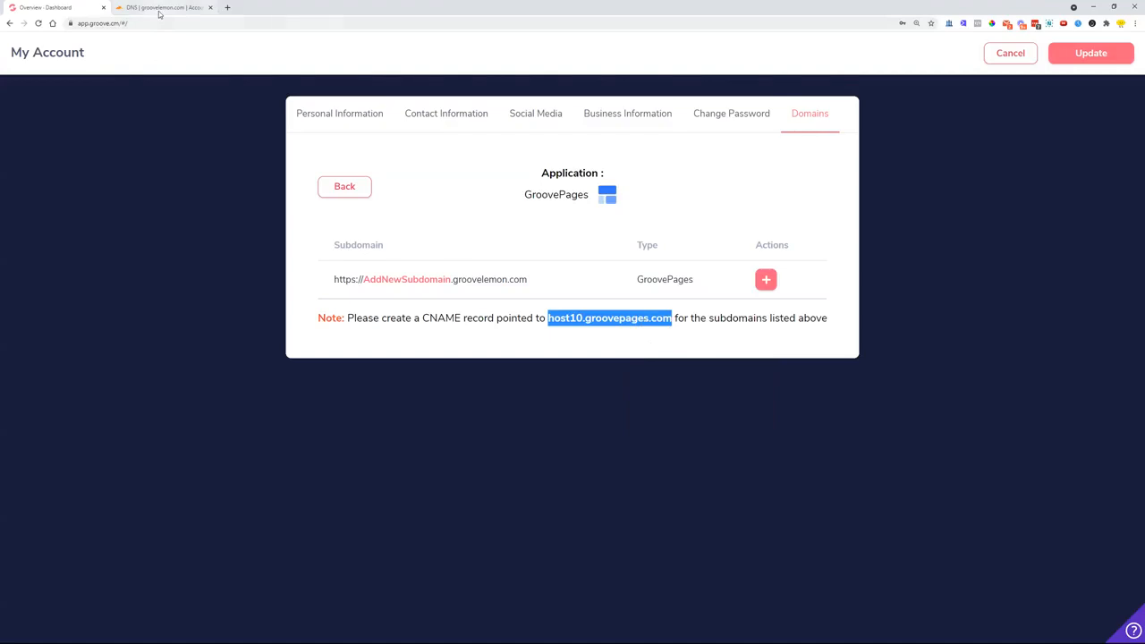
{"action": "left_click", "coordinate": [166, 7]}
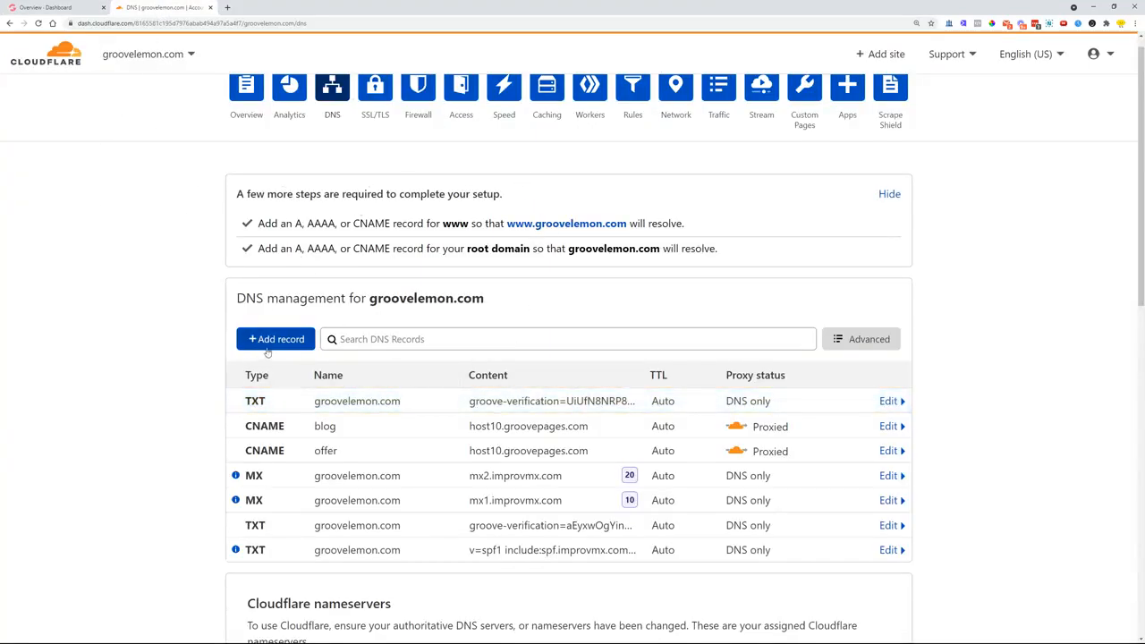
- Add and save a CNAME record '@' targeting host10.groovepages.com
{"action": "left_click", "coordinate": [276, 339]}
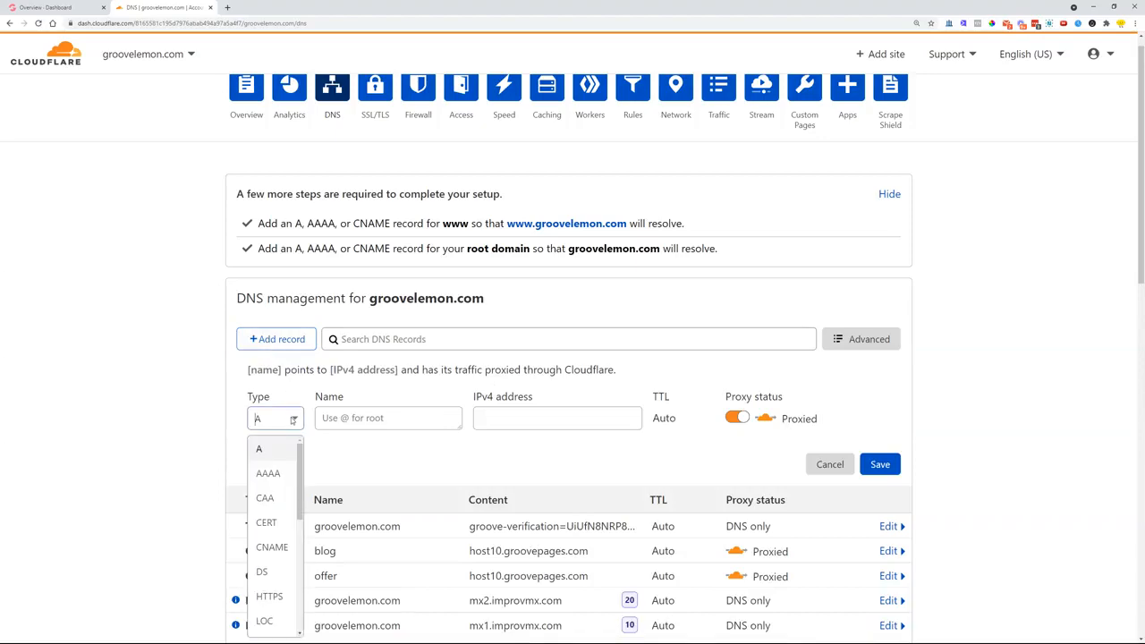
{"action": "left_click", "coordinate": [271, 547]}
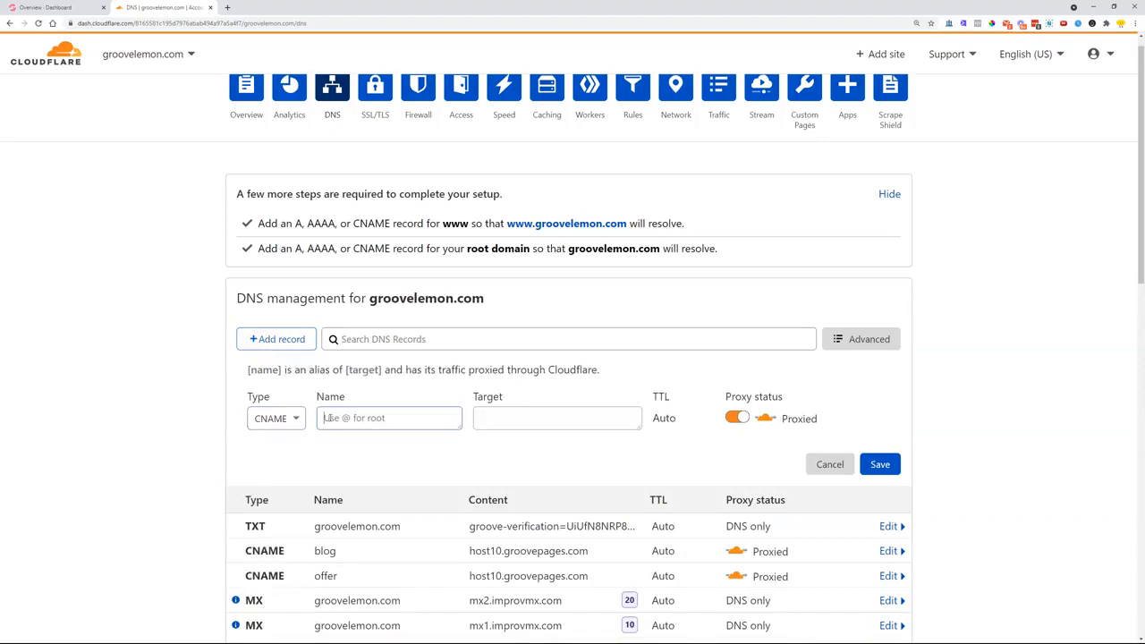
{"action": "type", "text": "@"}
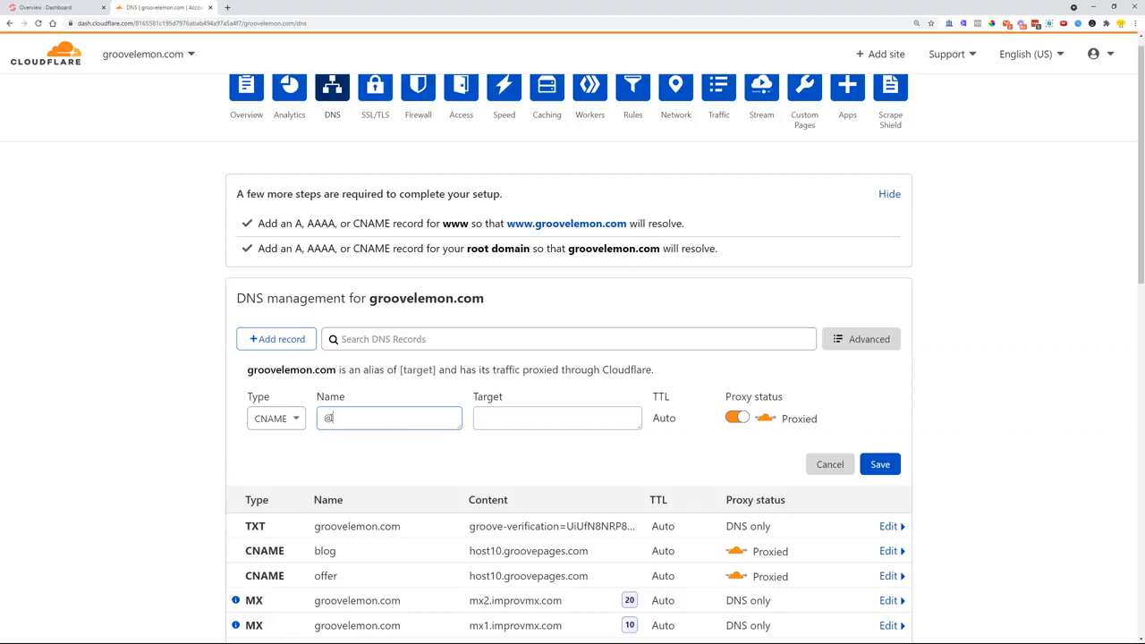
{"action": "left_click", "coordinate": [556, 417]}
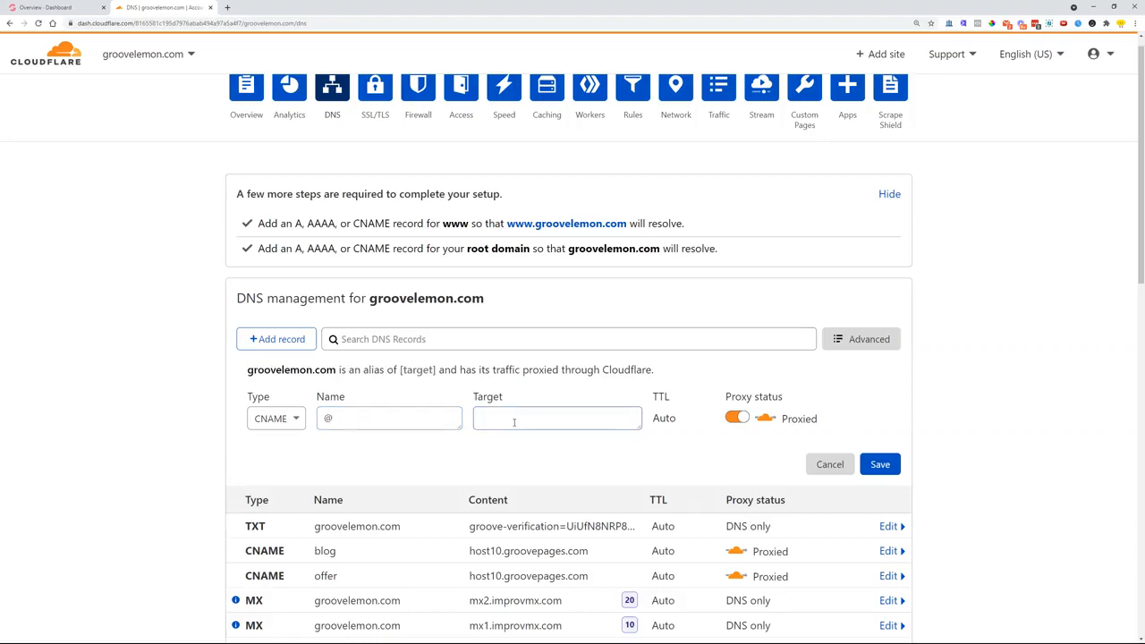
{"action": "type", "text": "host10.groovepages.com"}
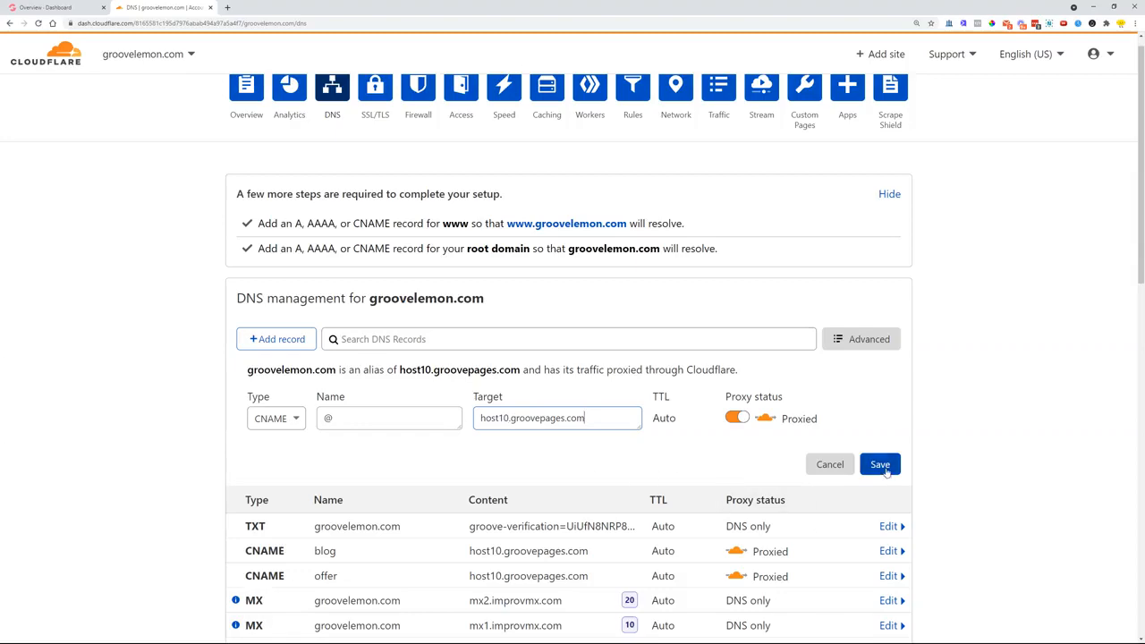
{"action": "left_click", "coordinate": [879, 464]}
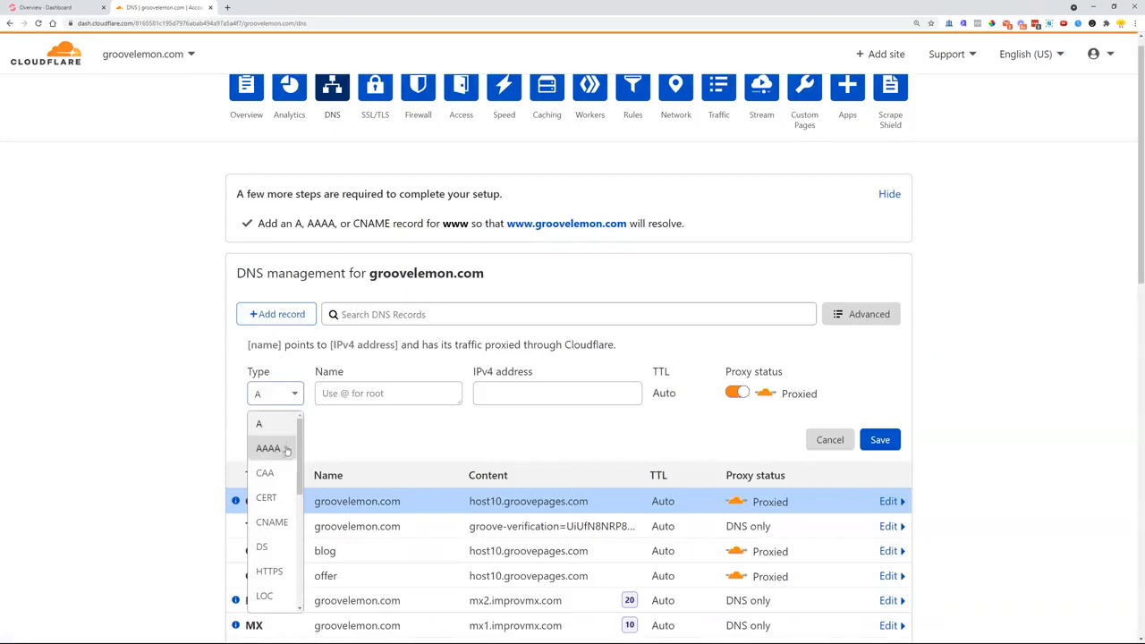
- Add and save a CNAME record 'www' targeting host10.groovepages.com
{"action": "left_click", "coordinate": [271, 521]}
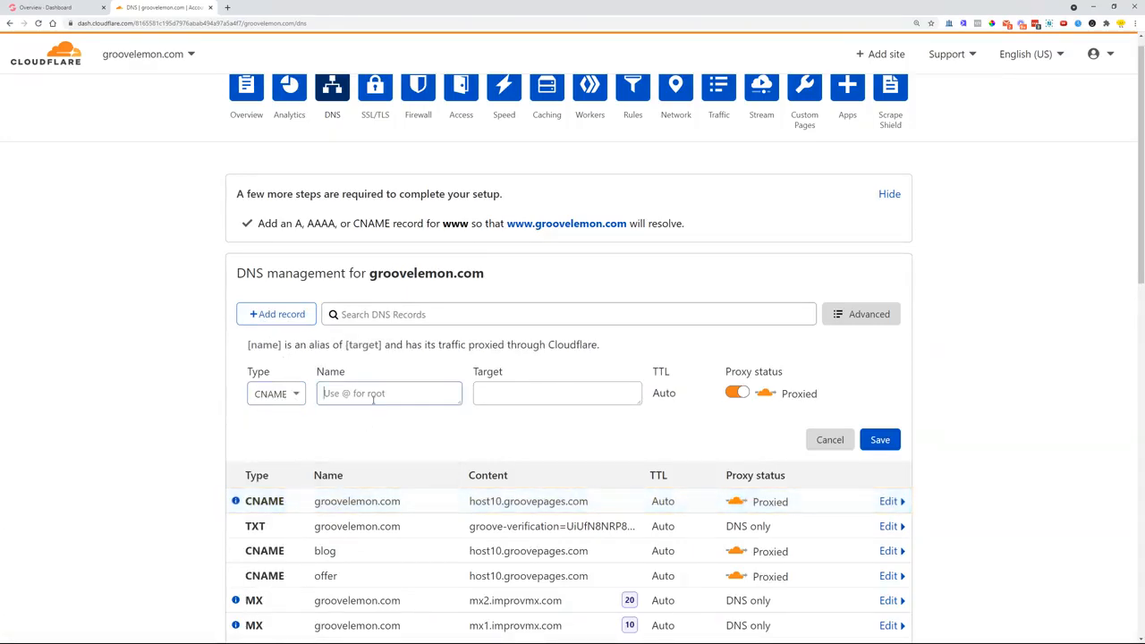
{"action": "type", "text": "www"}
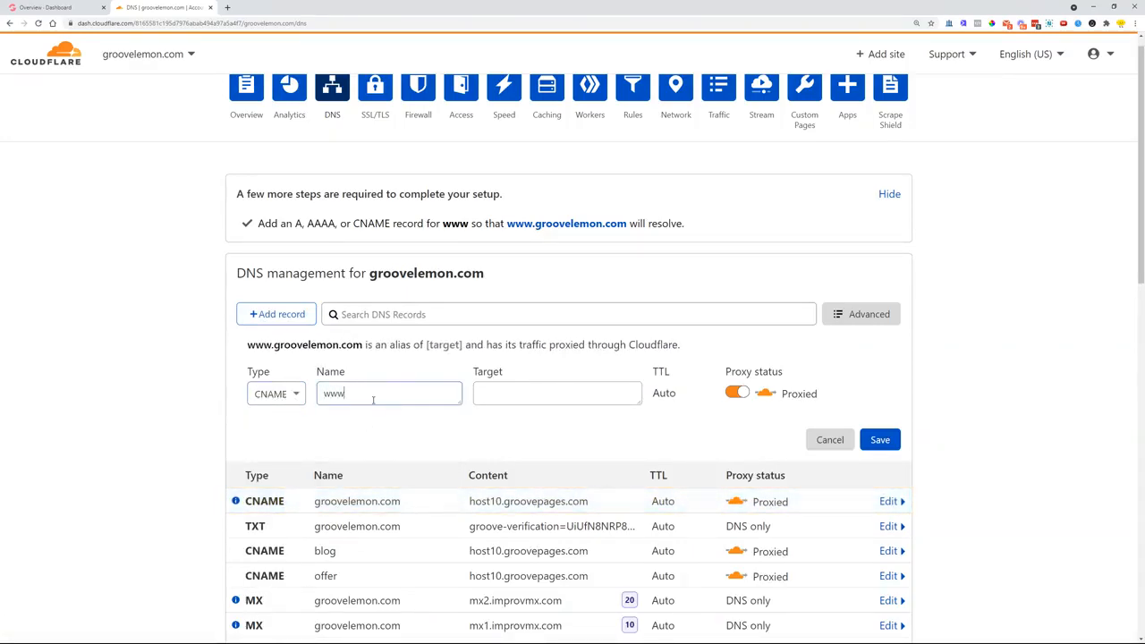
{"action": "type", "text": "host10.groovepages.com"}
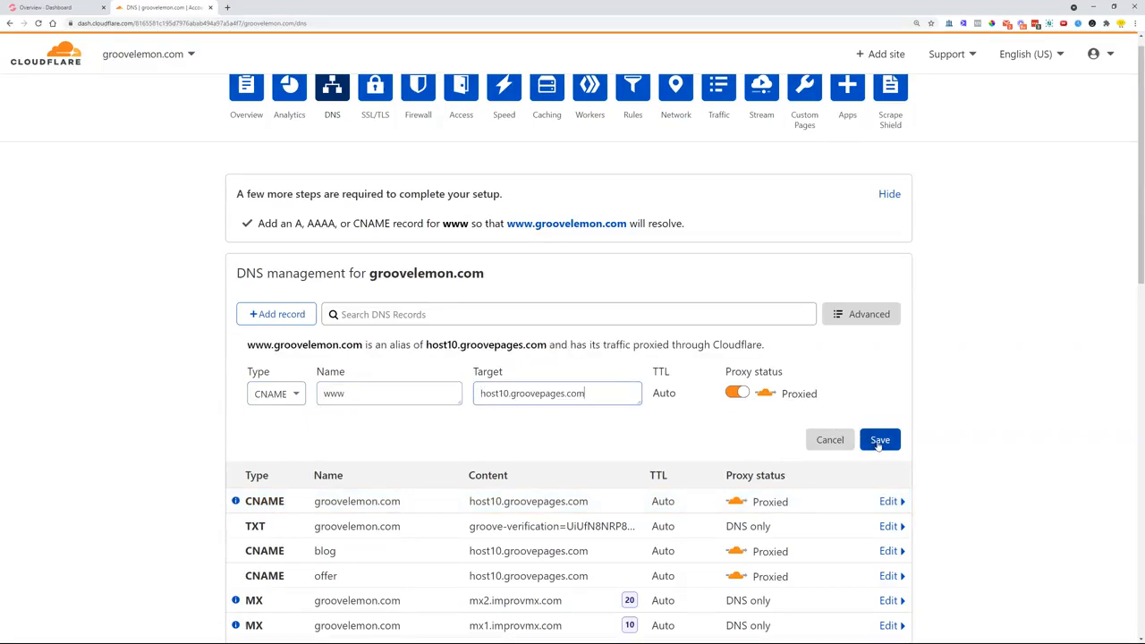
{"action": "left_click", "coordinate": [879, 439]}
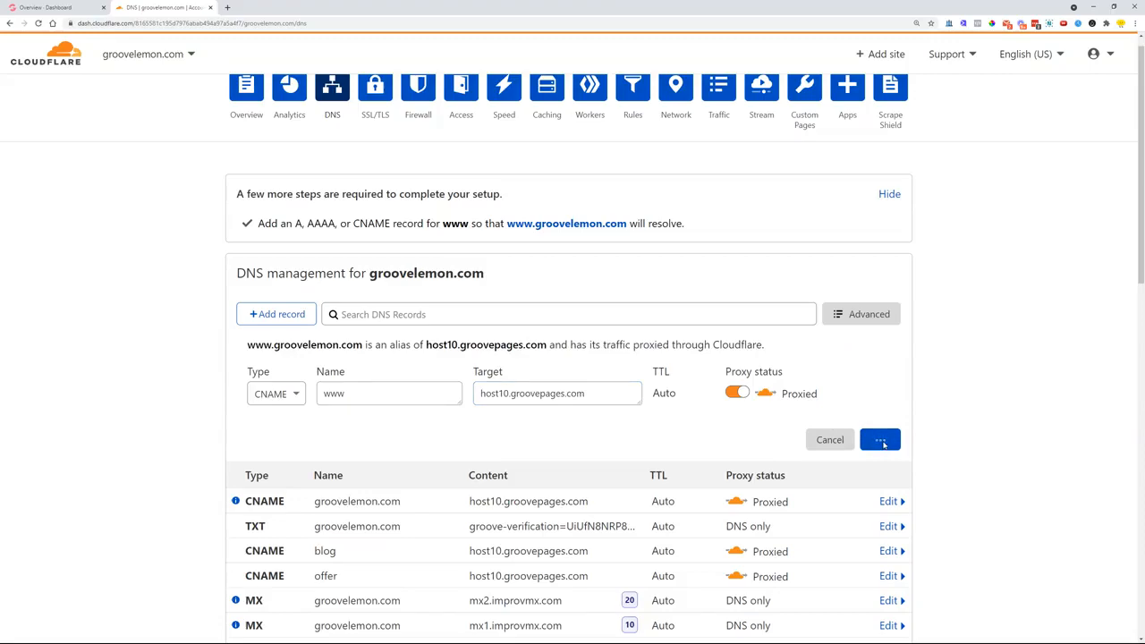
{"action": "left_click", "coordinate": [879, 439]}
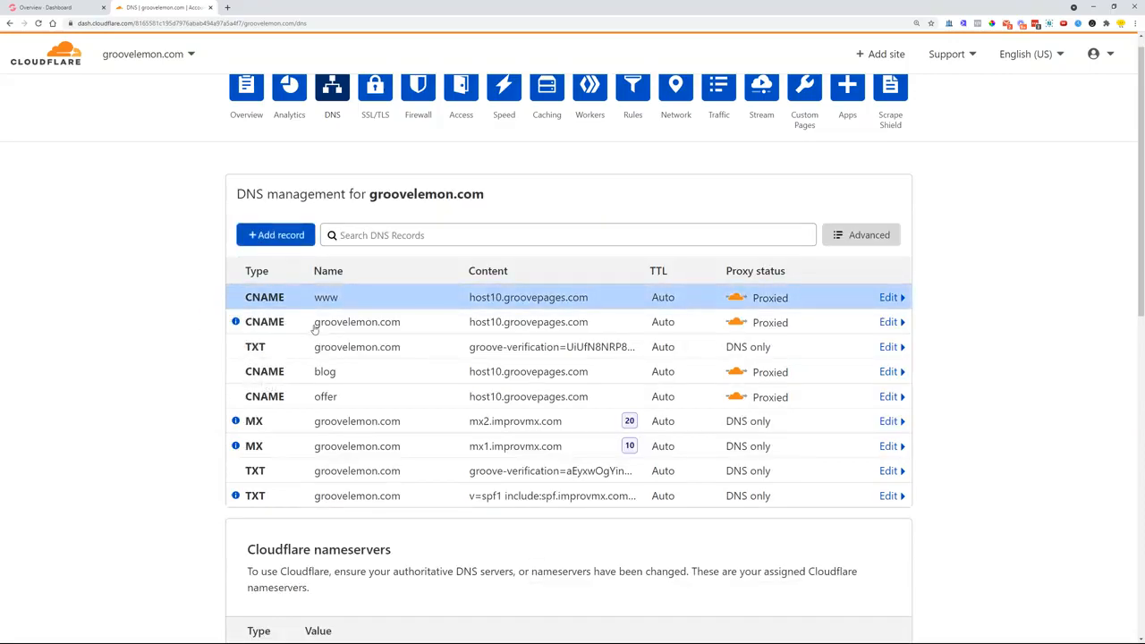
{"action": "mouse_move", "coordinate": [395, 328]}
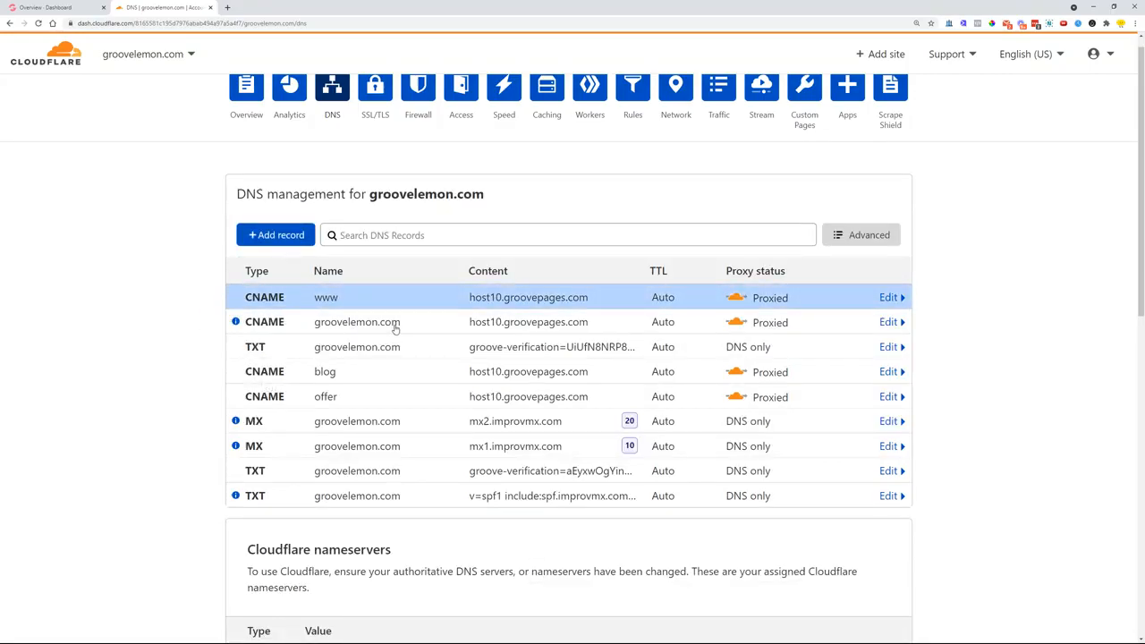
{"action": "mouse_move", "coordinate": [327, 297]}
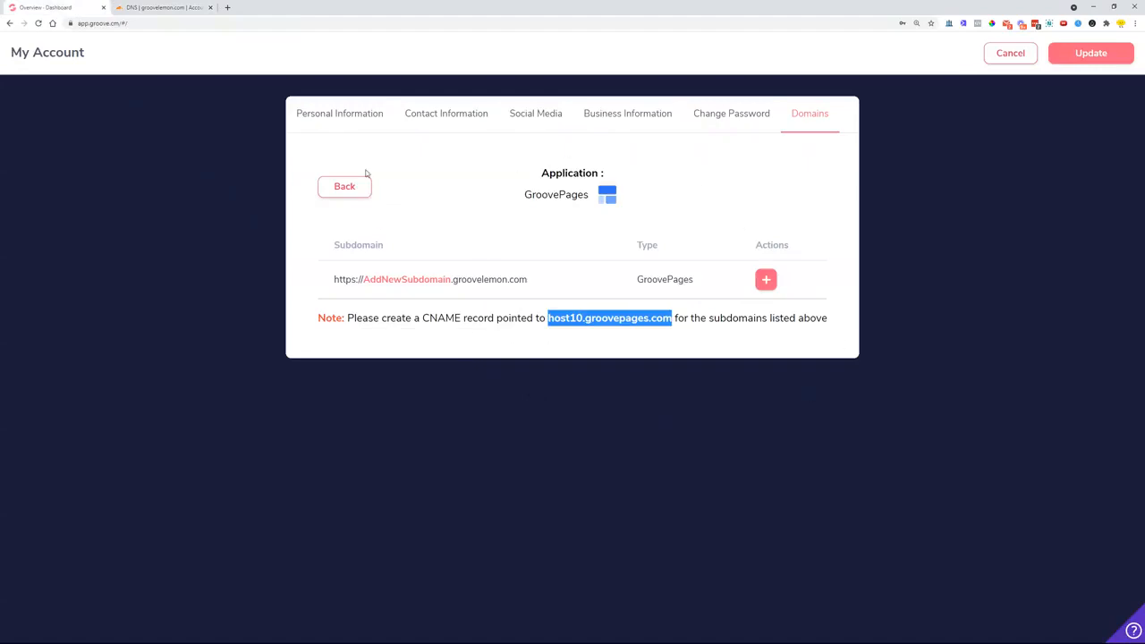
- Open the GrooveSell subdomain settings, select get.groovesell.com, then return to the domains list
{"action": "left_click", "coordinate": [345, 186]}
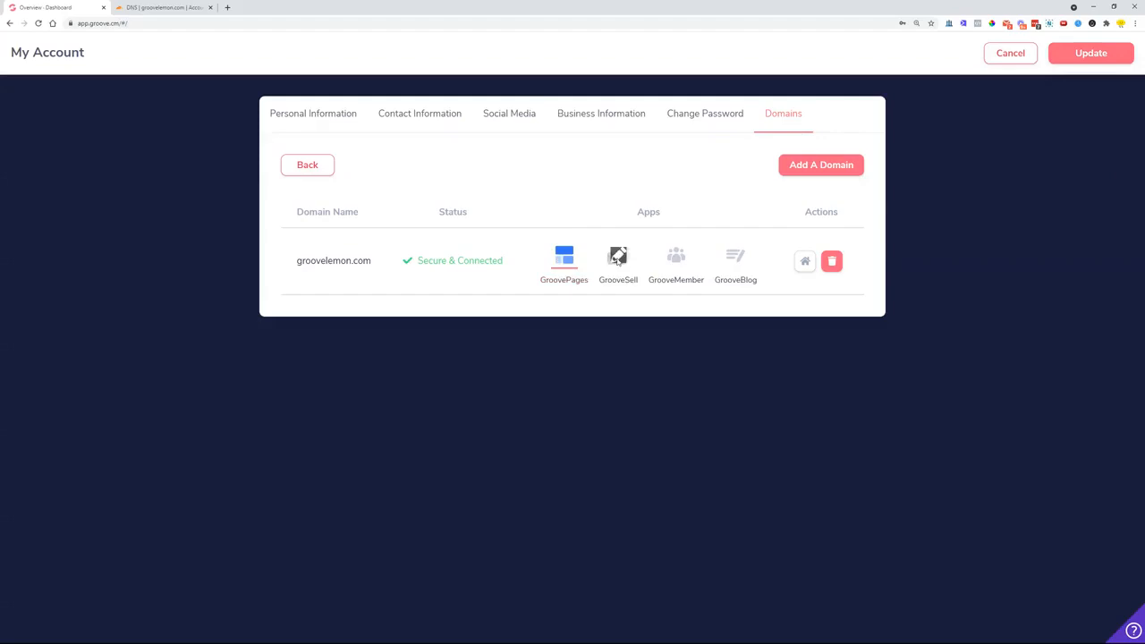
{"action": "left_click", "coordinate": [618, 257]}
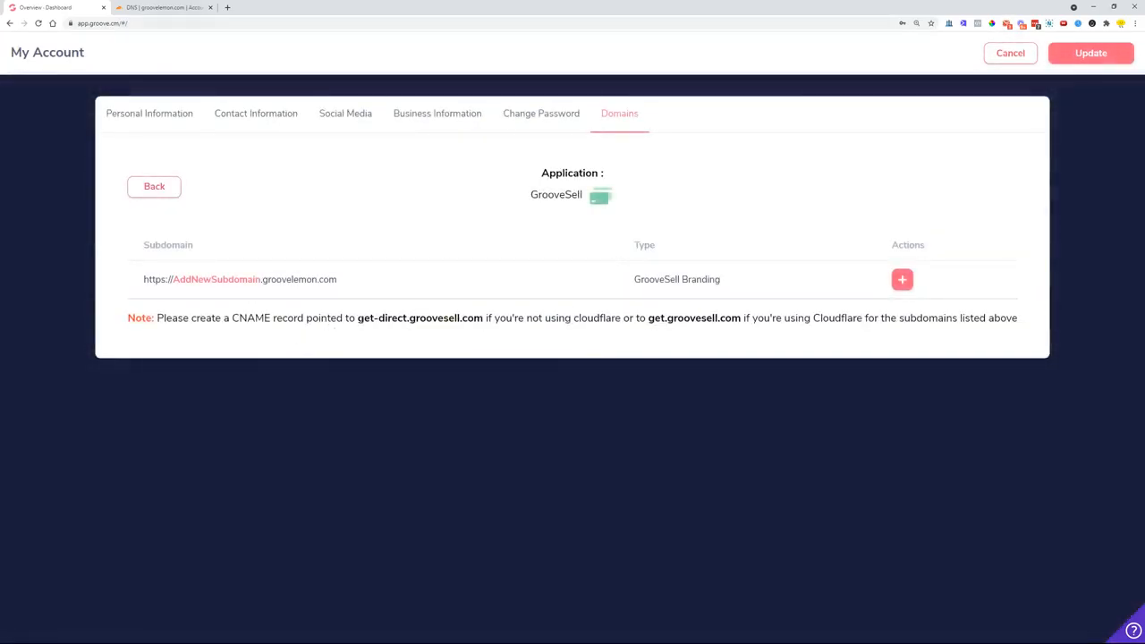
{"action": "double_click", "coordinate": [419, 318]}
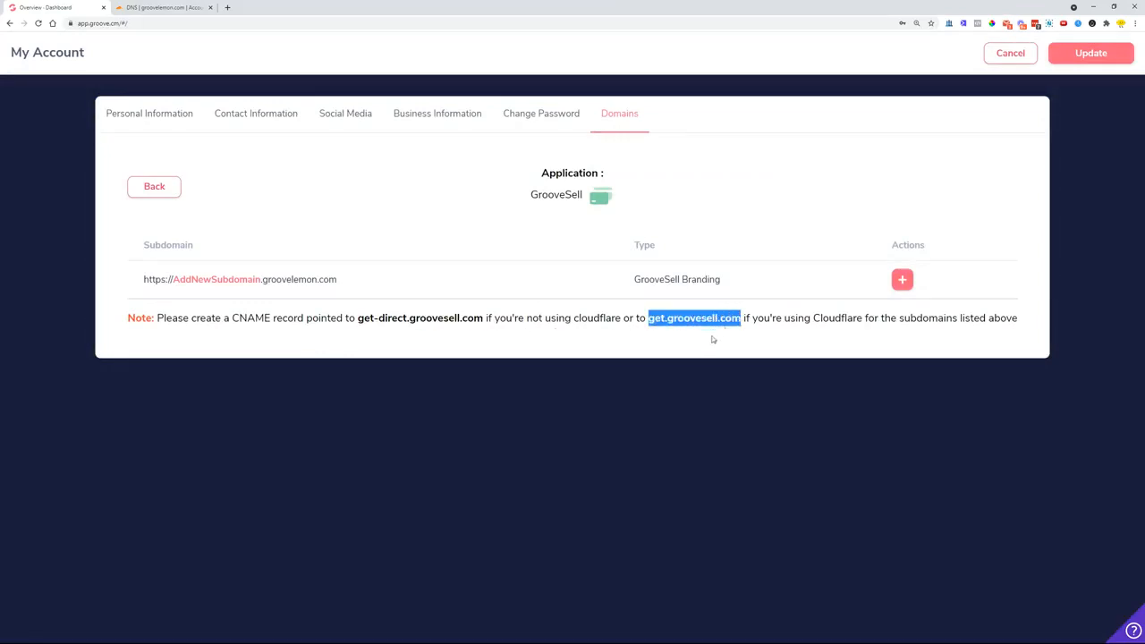
{"action": "left_click", "coordinate": [154, 186]}
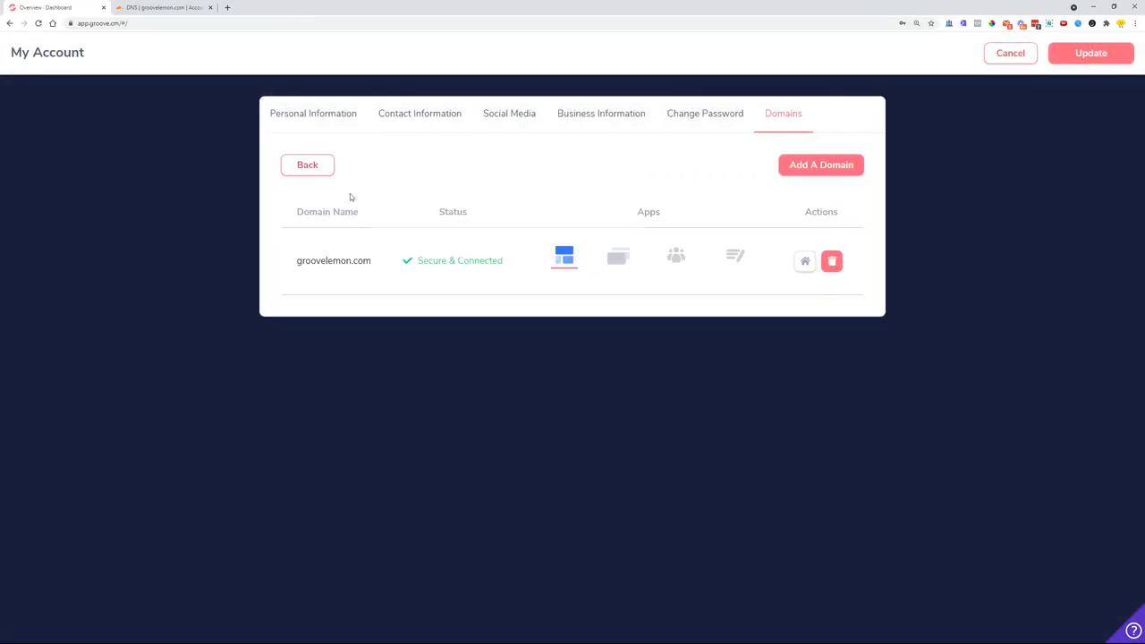
{"action": "mouse_move", "coordinate": [744, 330]}
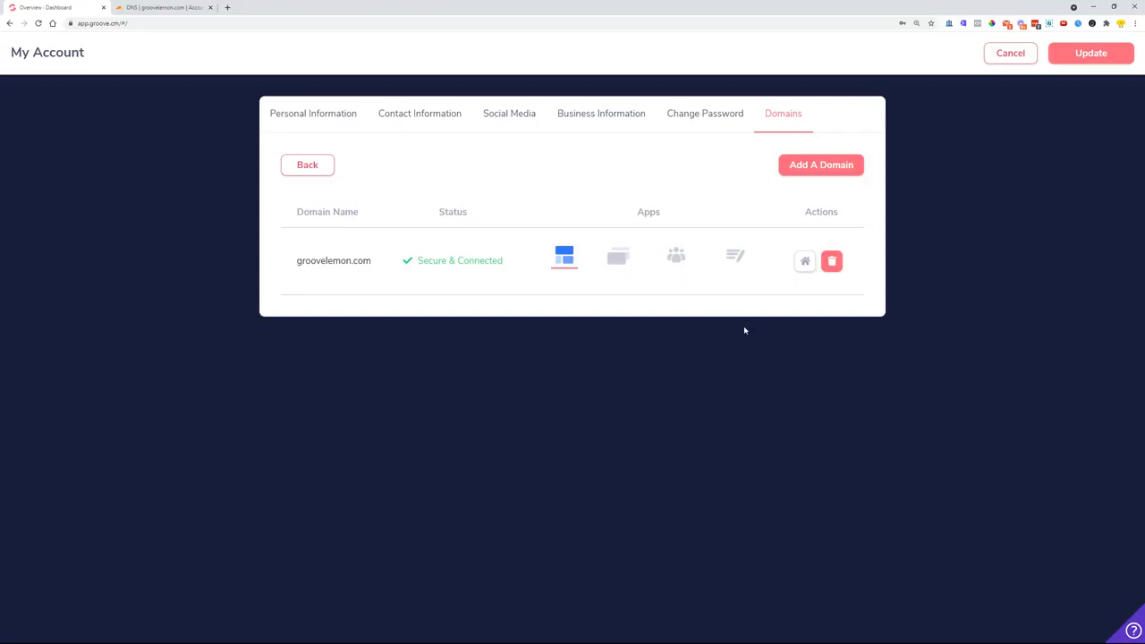